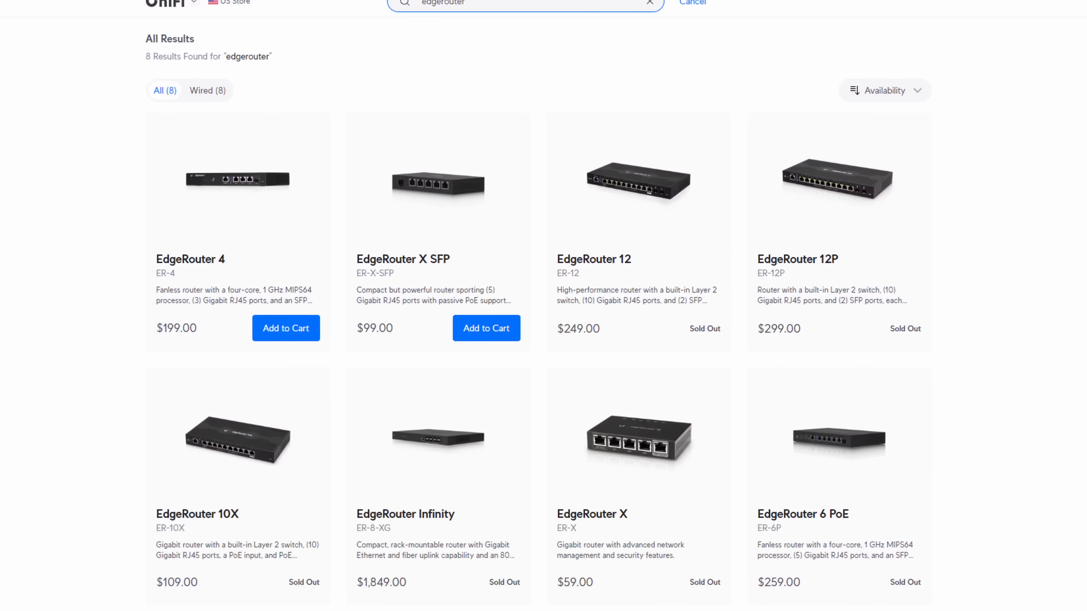
# Tour the Traffic Analysis, Routing, Firewall/NAT, Services and VPN pages, then return to the dashboard.
pyautogui.scroll(-3)
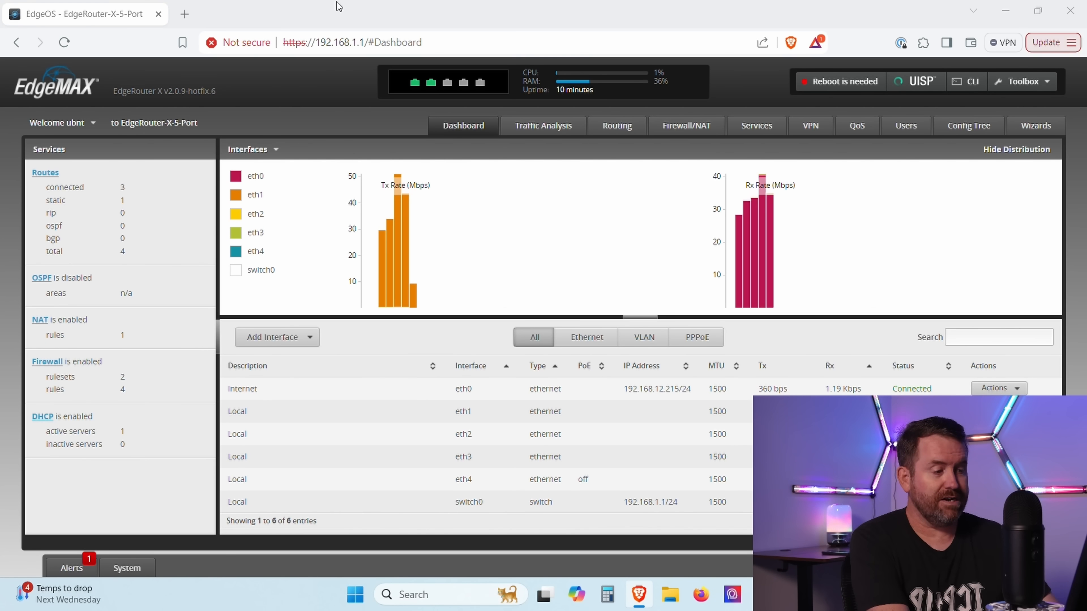
pyautogui.moveTo(180, 110)
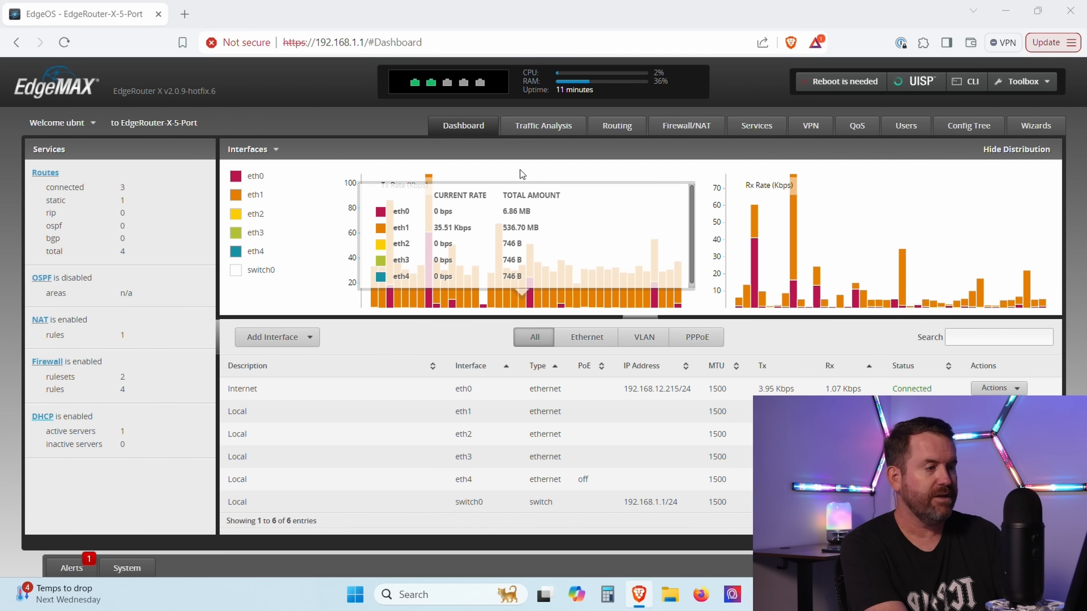
pyautogui.click(543, 125)
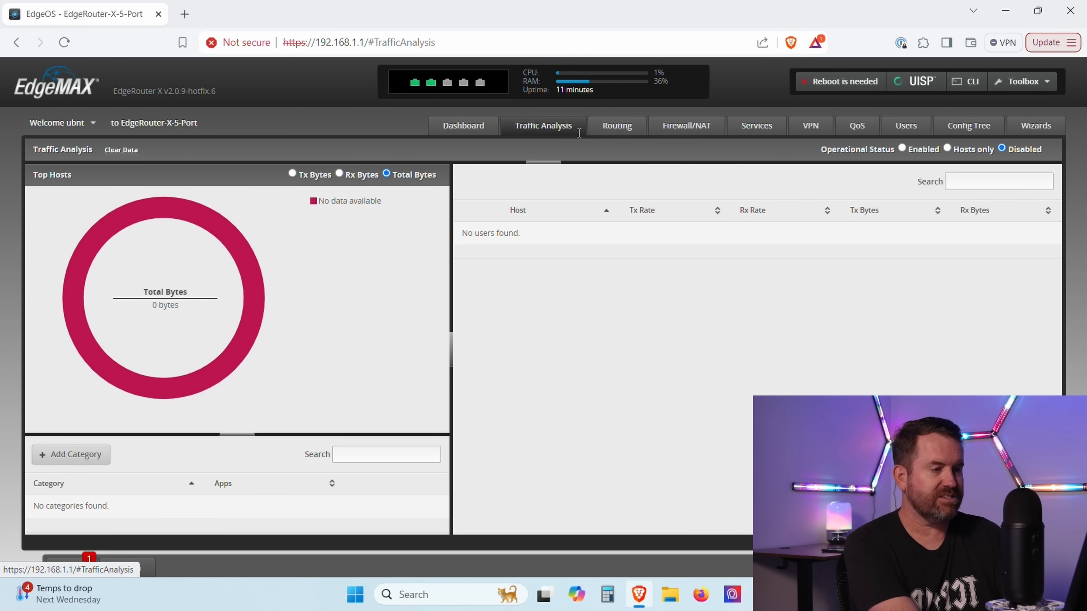
pyautogui.click(617, 126)
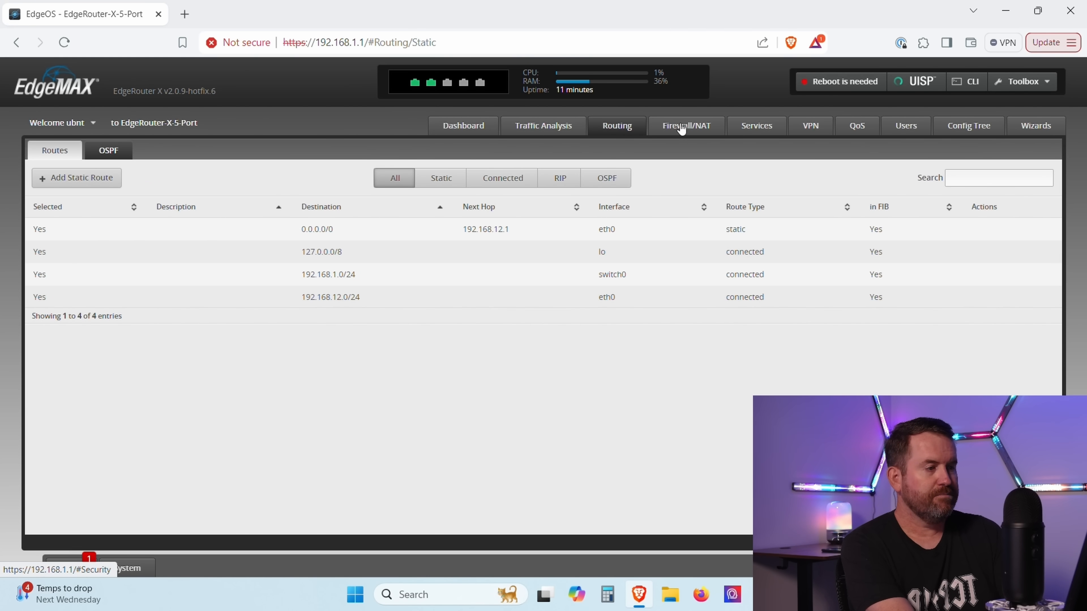
pyautogui.click(686, 126)
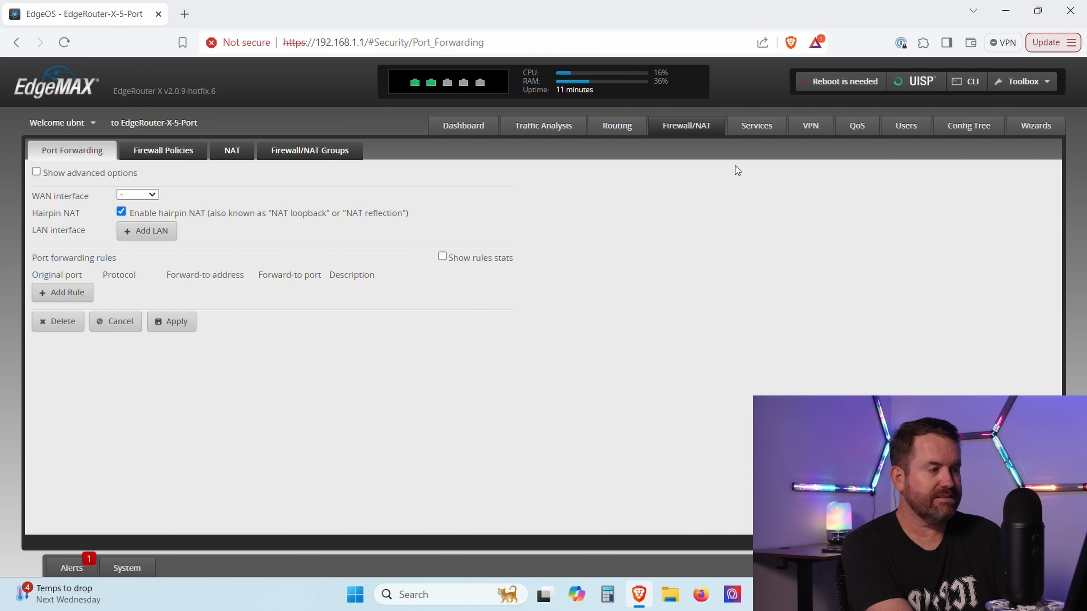
pyautogui.click(756, 126)
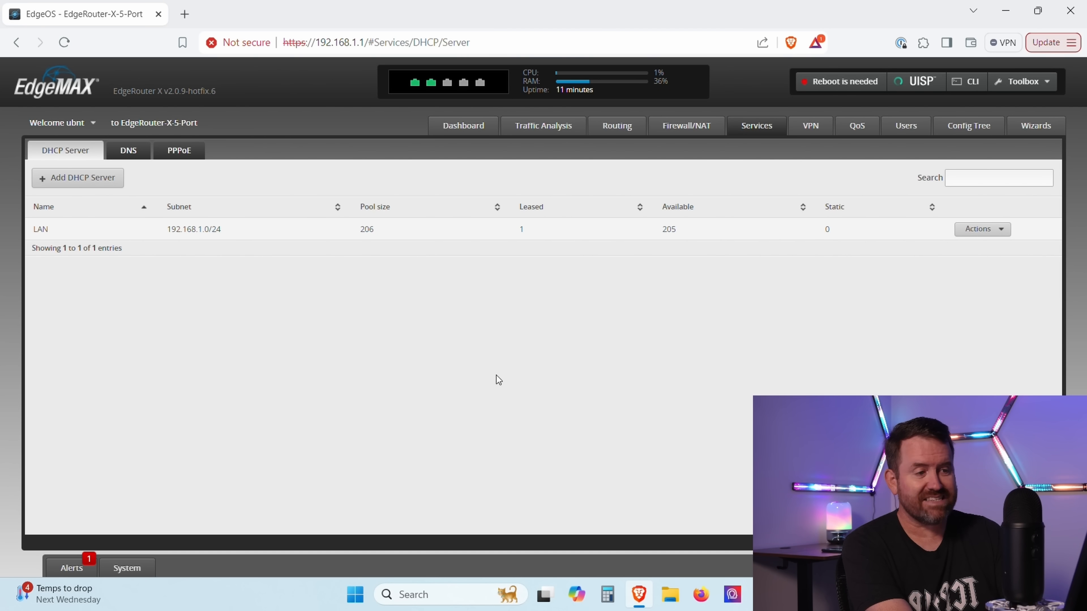
pyautogui.moveTo(803, 135)
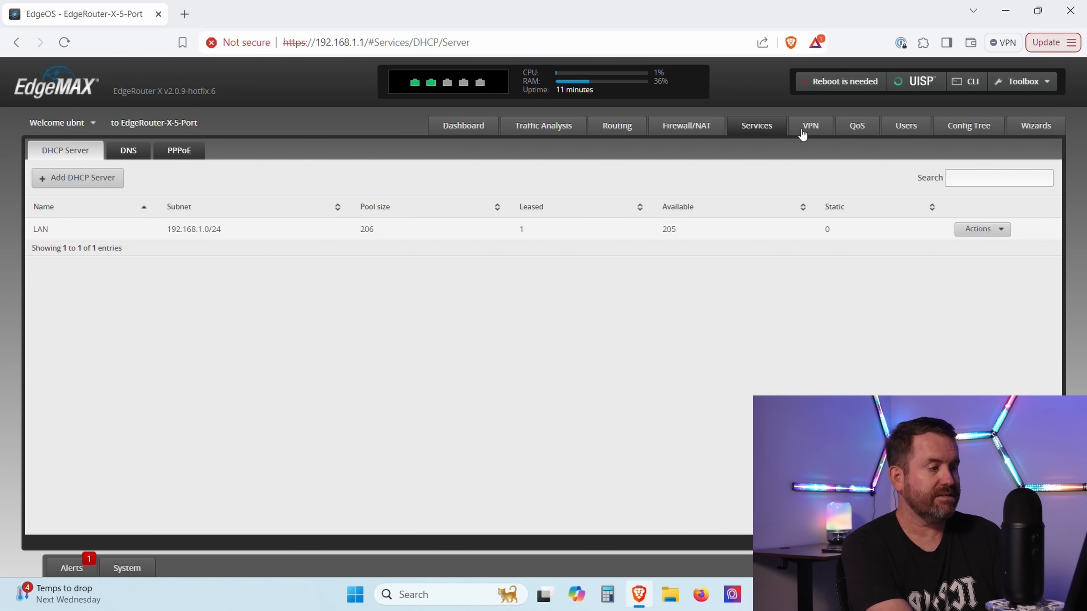
pyautogui.click(810, 126)
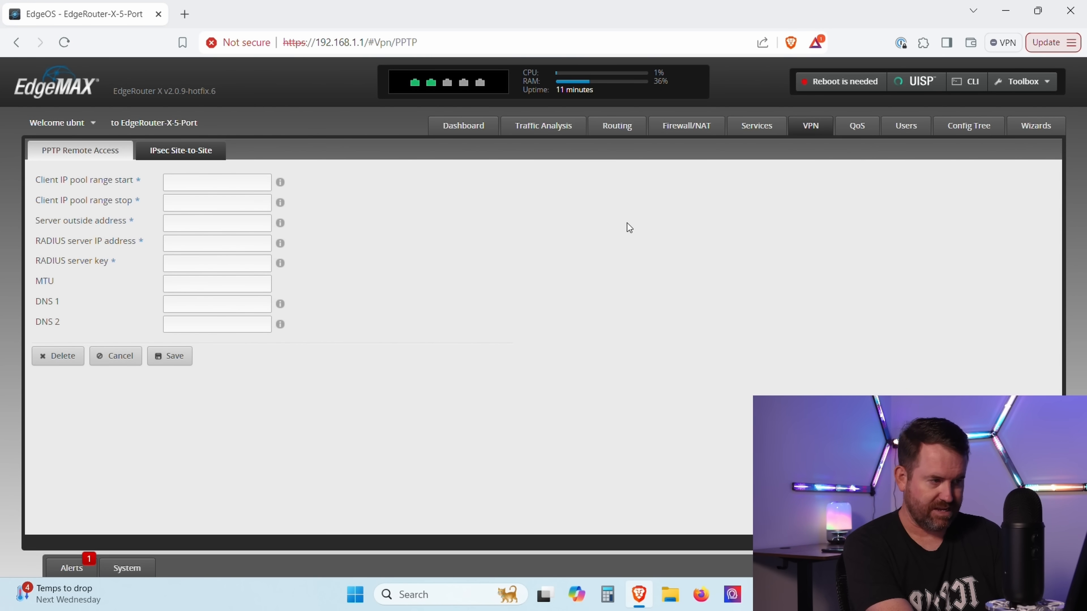
pyautogui.click(463, 125)
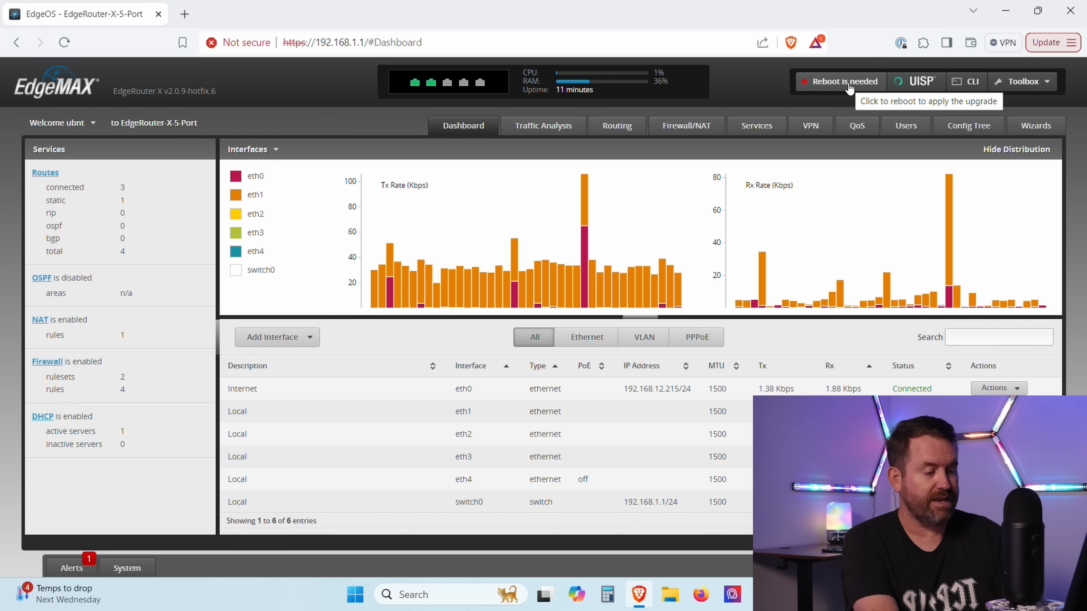
# Restart the router from the 'Reboot is needed' prompt, confirming with 'Yes, I'm sure'.
pyautogui.click(849, 85)
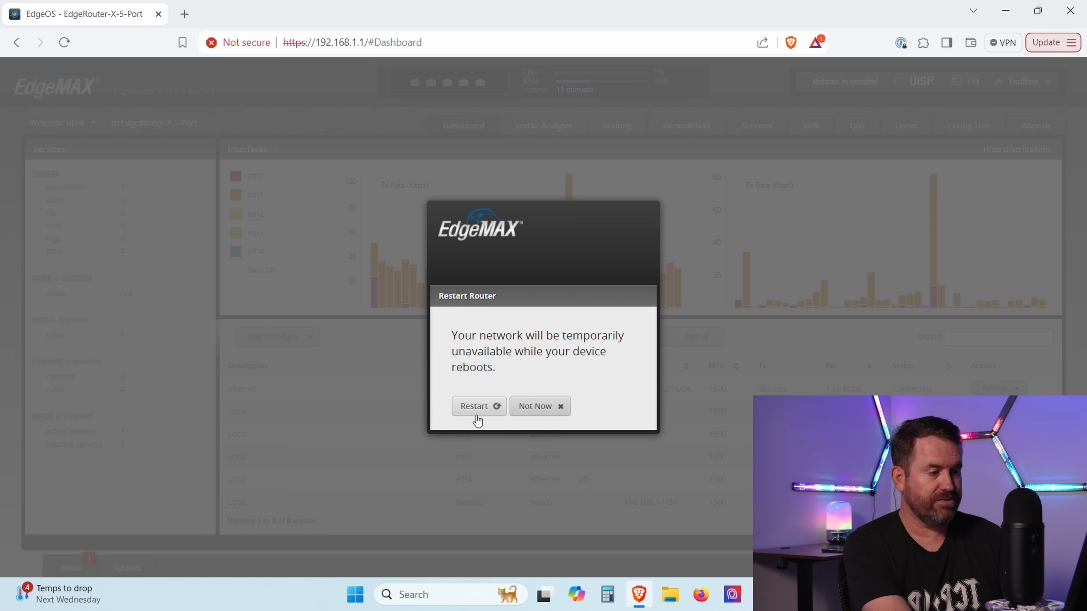
pyautogui.click(479, 406)
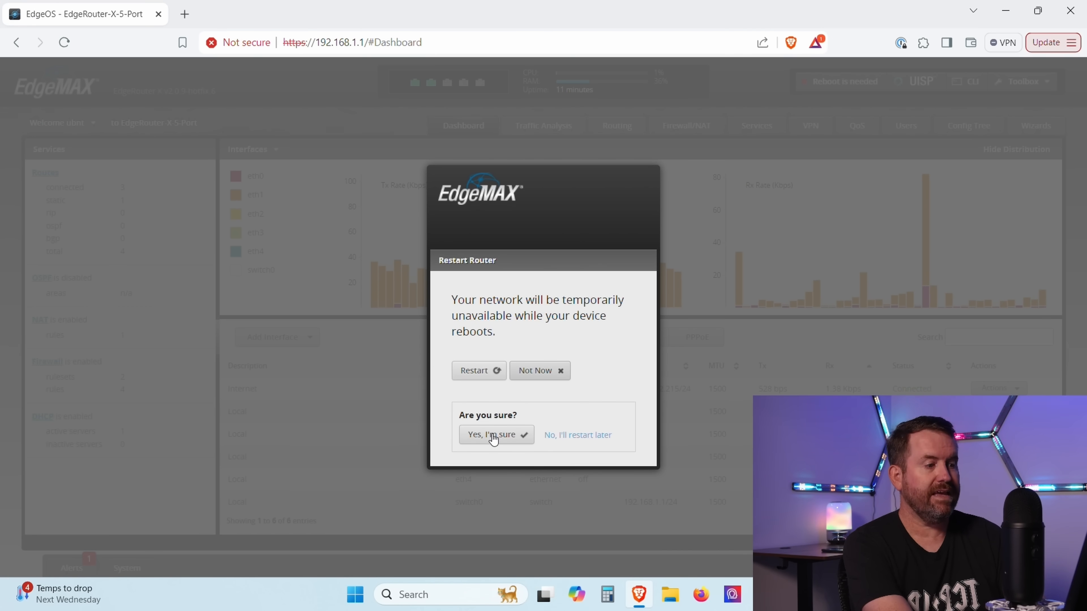
pyautogui.click(495, 436)
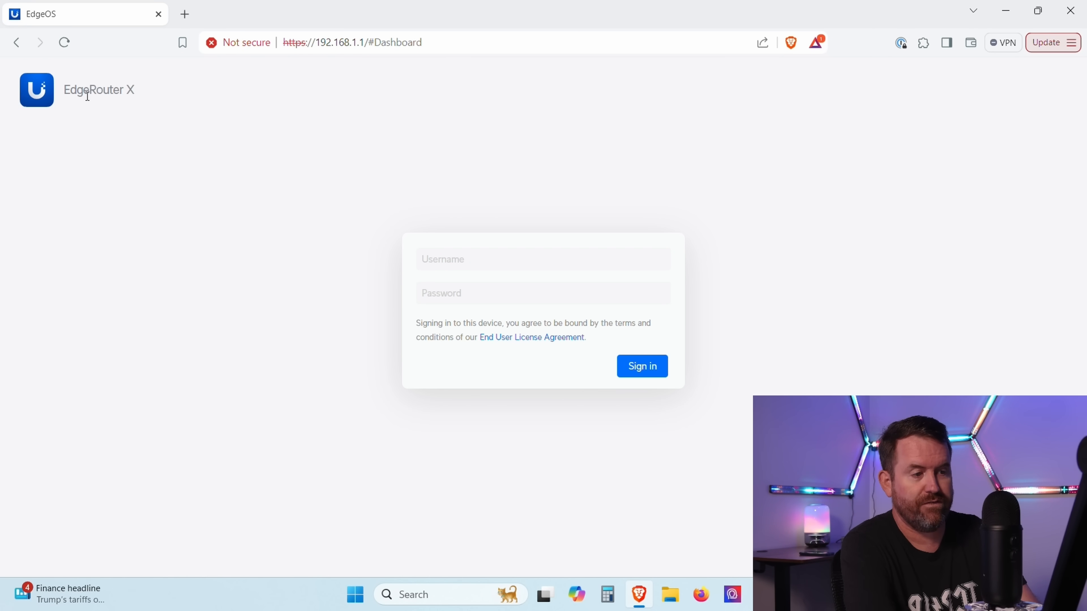
pyautogui.moveTo(406, 416)
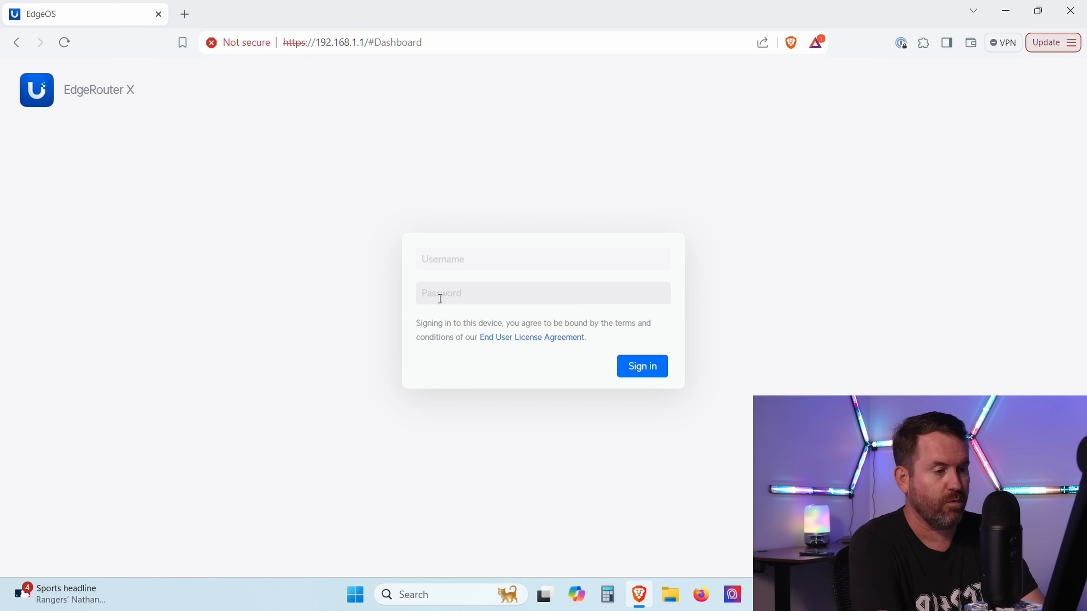
# Sign back in on the new EdgeOS 3.0.0 login page.
pyautogui.click(542, 260)
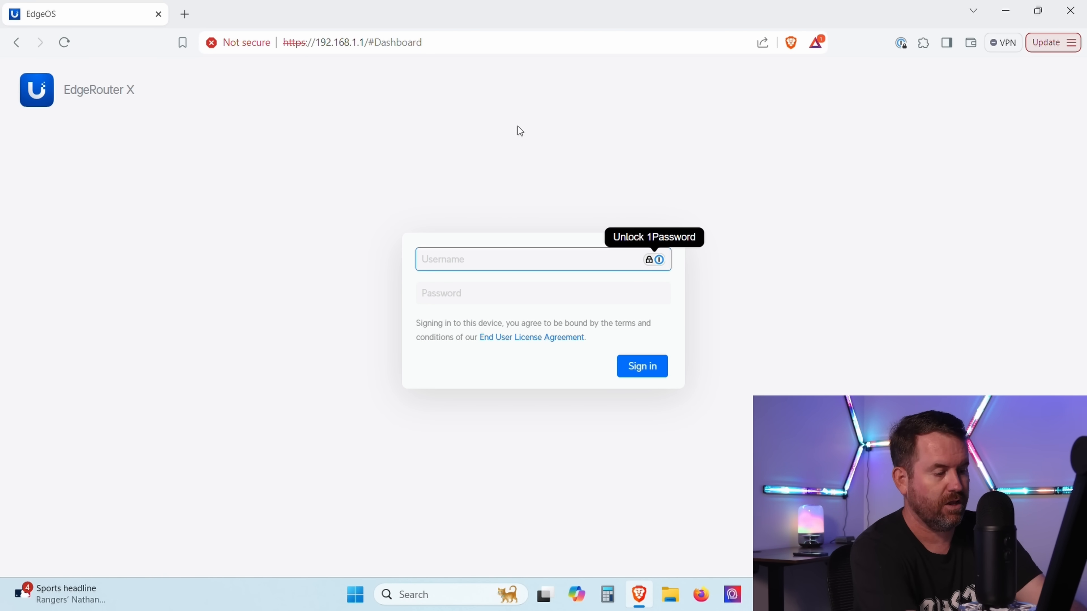
pyautogui.click(643, 366)
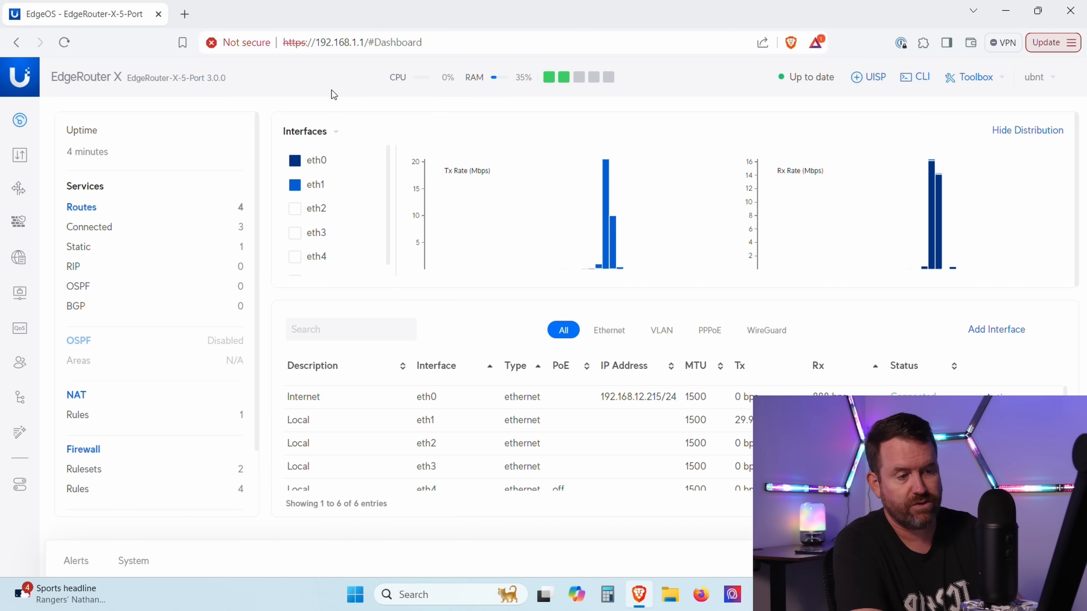
pyautogui.moveTo(17, 190)
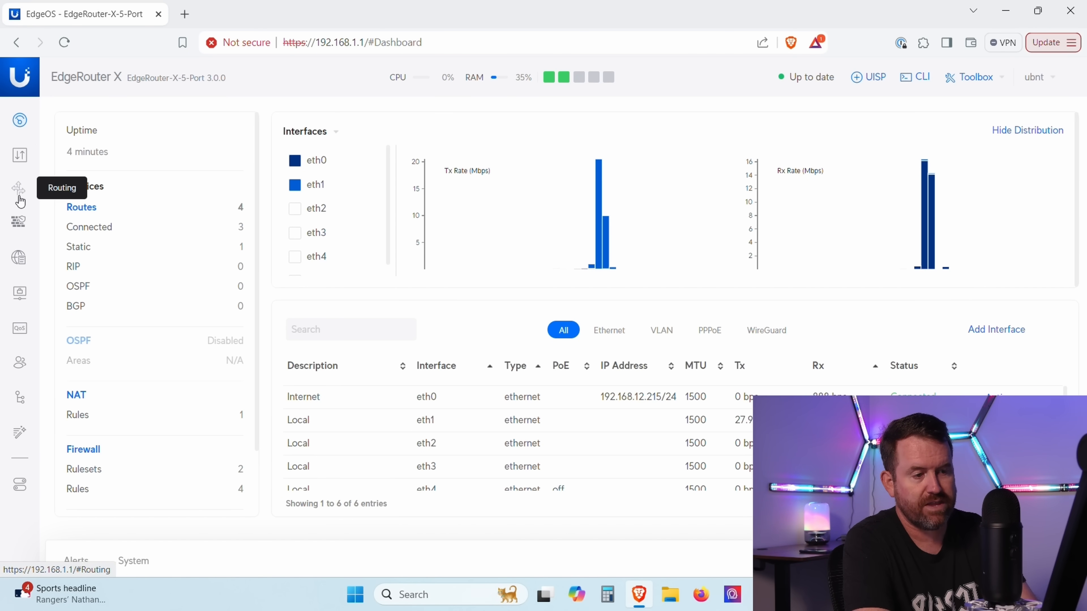
pyautogui.moveTo(18, 258)
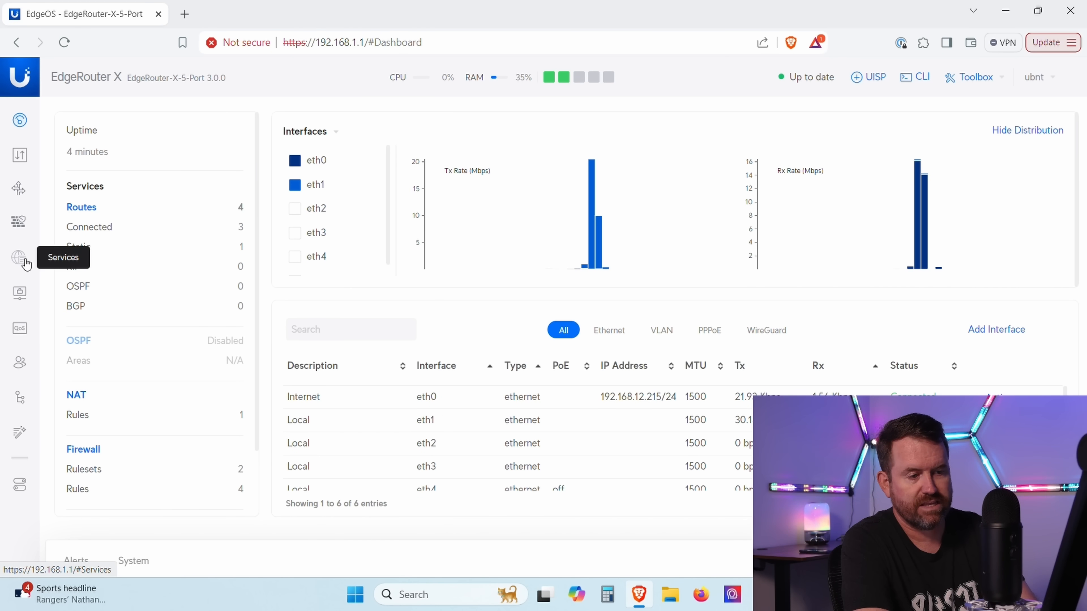
pyautogui.moveTo(19, 345)
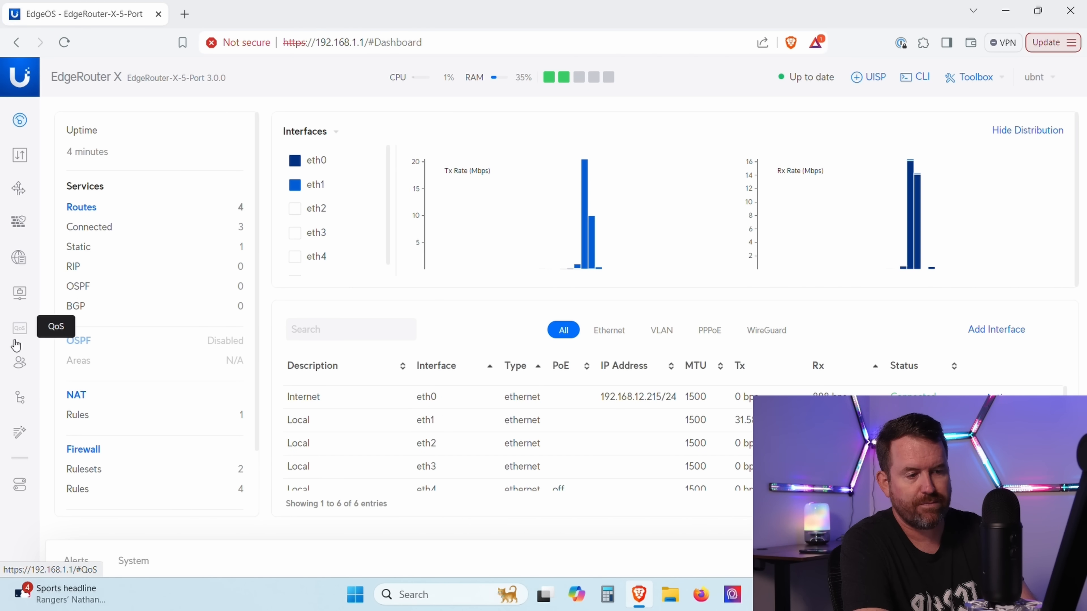
pyautogui.moveTo(20, 490)
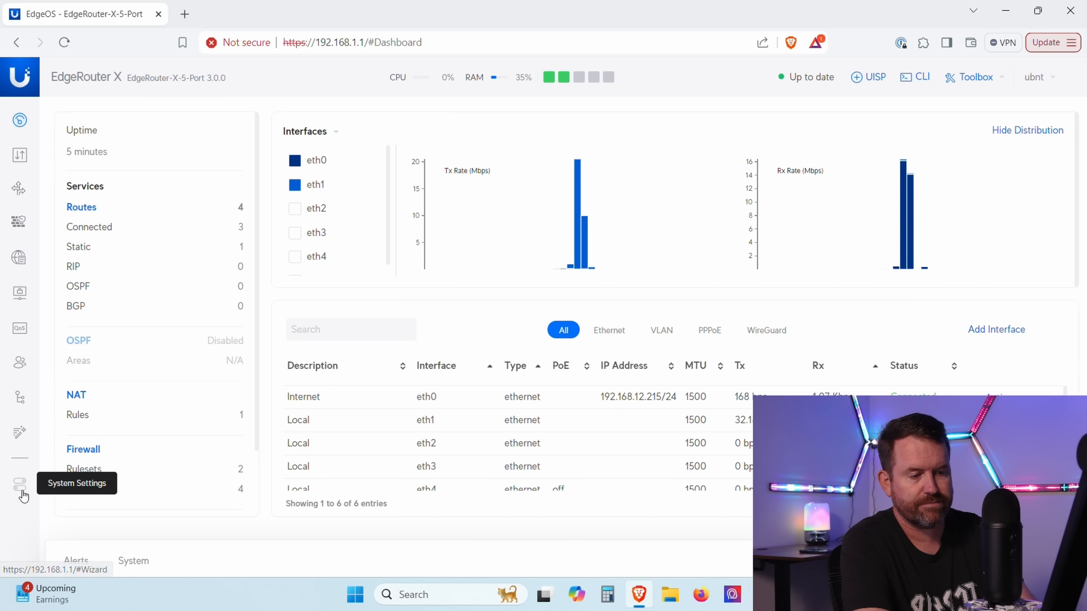
pyautogui.moveTo(484, 73)
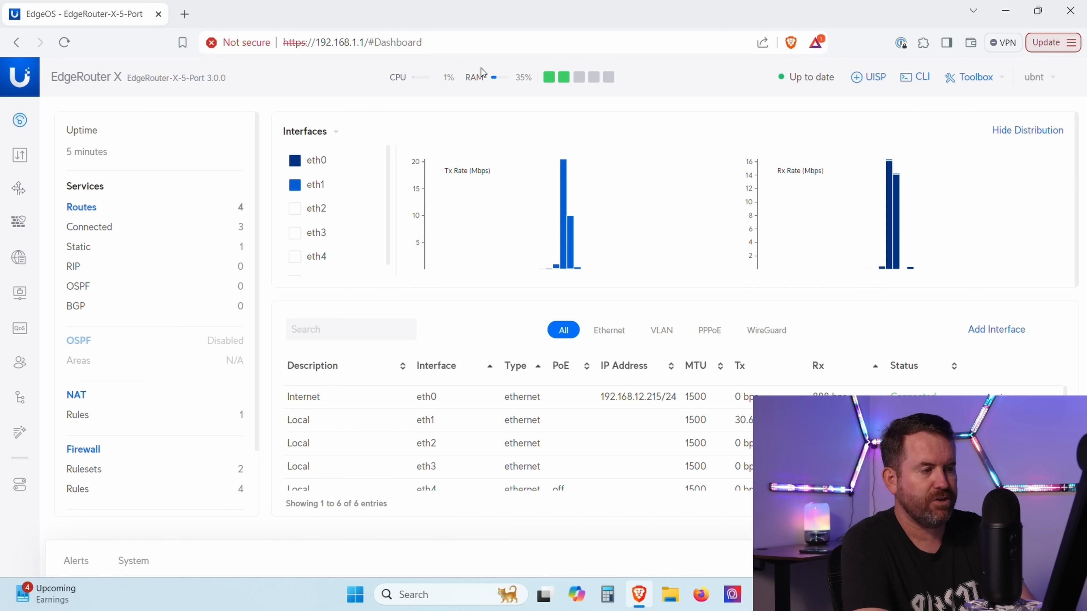
pyautogui.moveTo(538, 106)
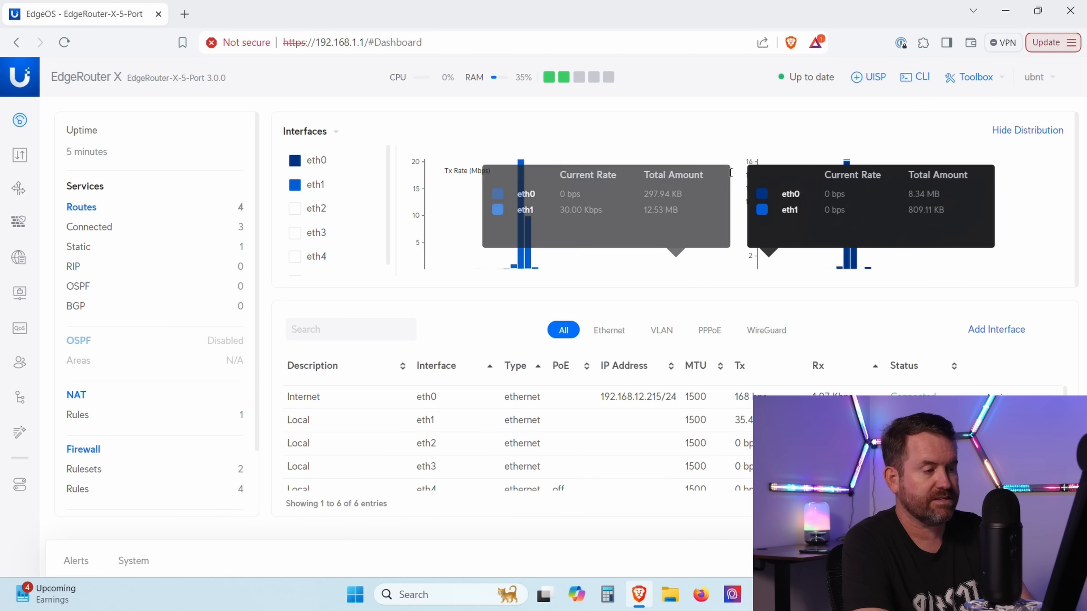
pyautogui.moveTo(737, 116)
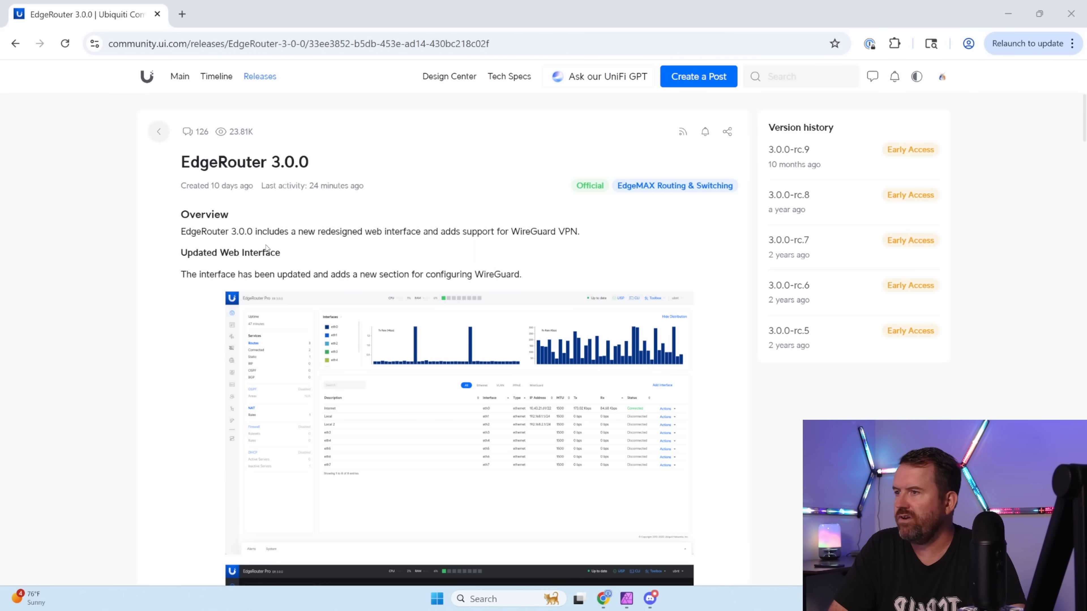
pyautogui.moveTo(362, 245)
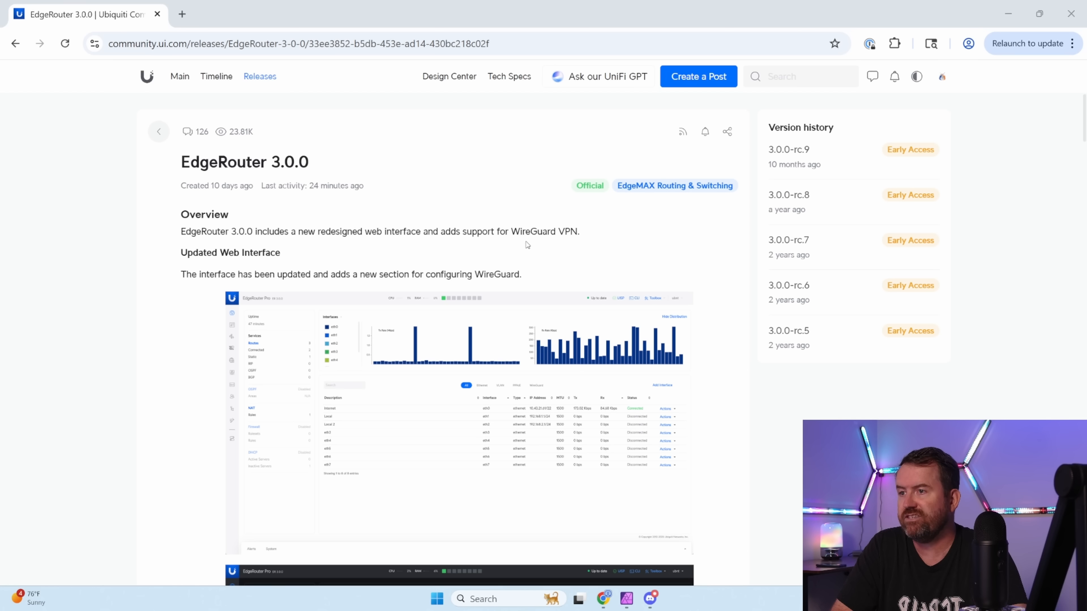
pyautogui.moveTo(131, 335)
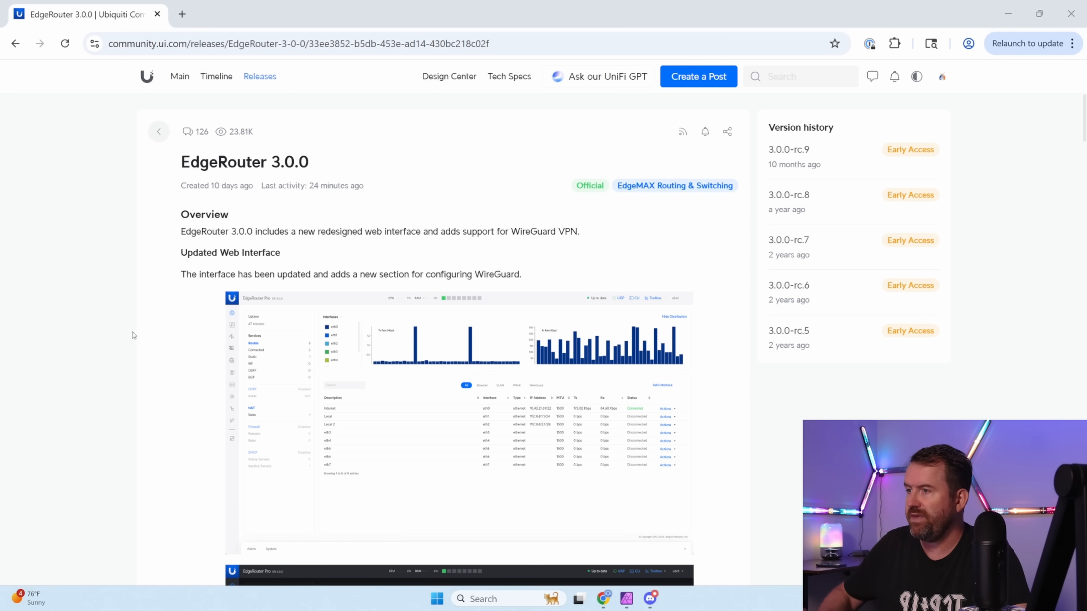
# Scroll the 3.0.0 release notes down to the WireGuard VPN heading.
pyautogui.scroll(-3)
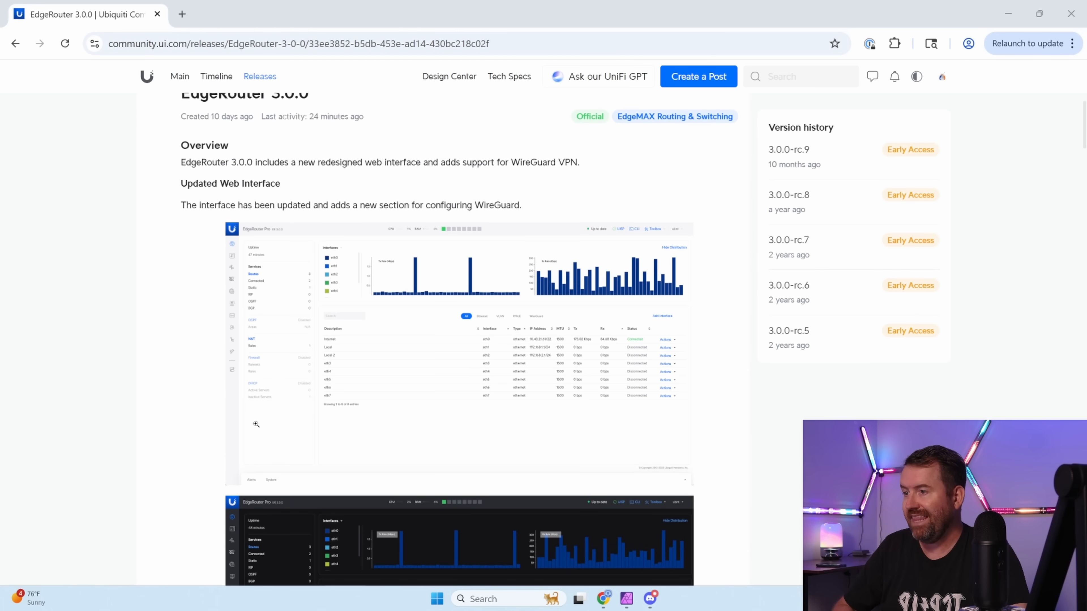
pyautogui.scroll(-3)
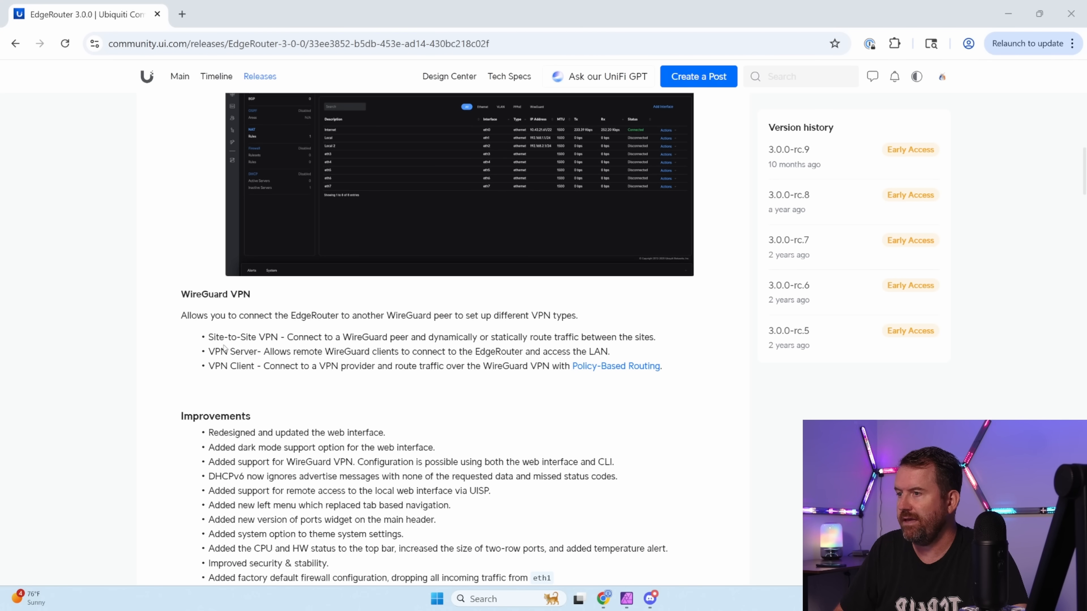
pyautogui.moveTo(304, 330)
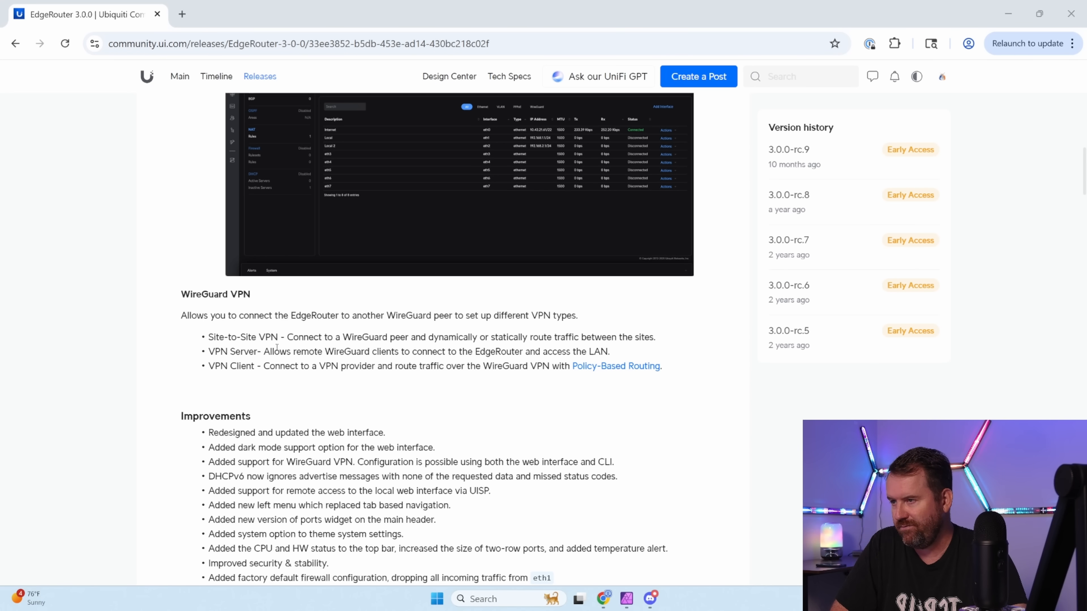
pyautogui.moveTo(139, 369)
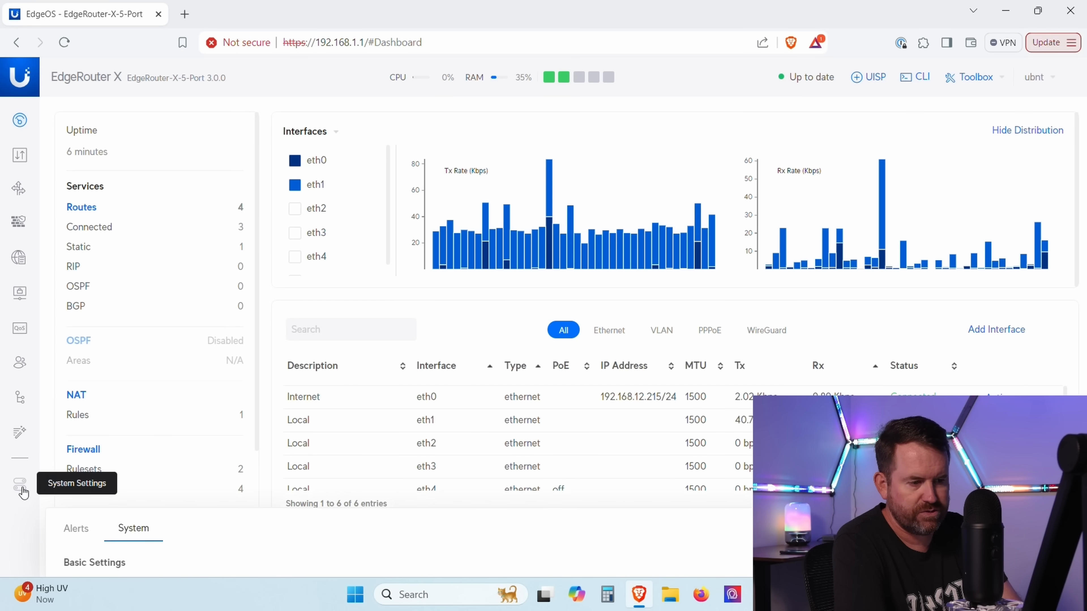
# In System settings choose the Dark theme and uncheck UISP Connection.
pyautogui.click(19, 485)
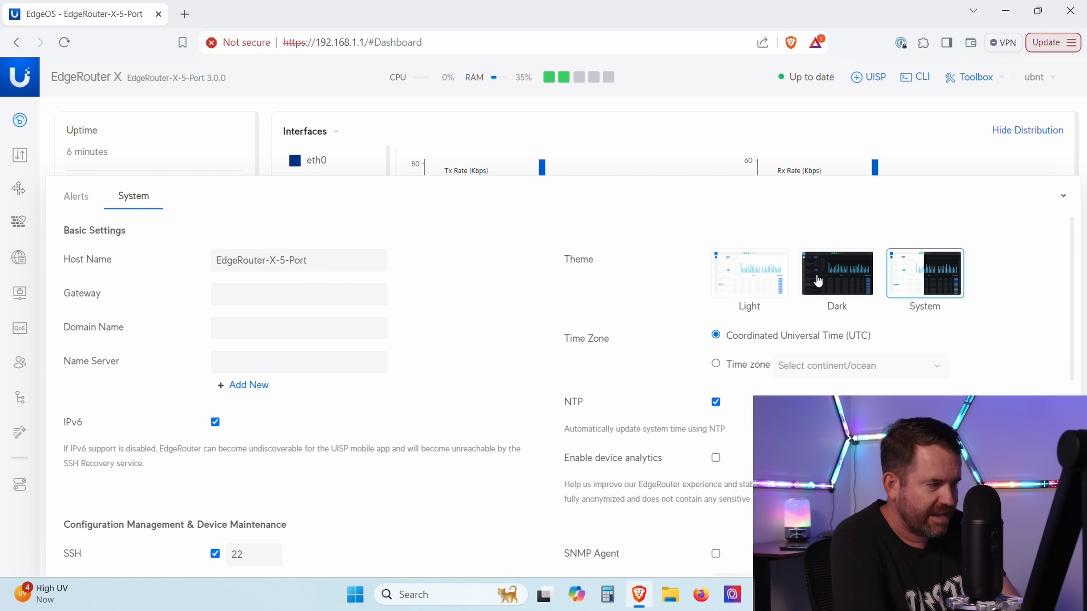
pyautogui.click(837, 273)
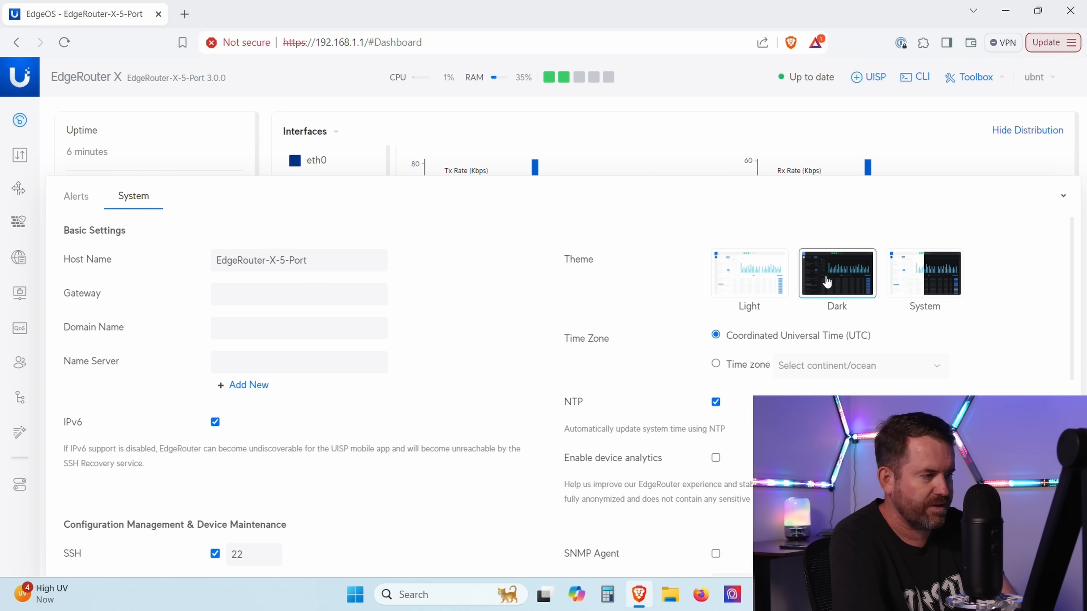
pyautogui.scroll(-3)
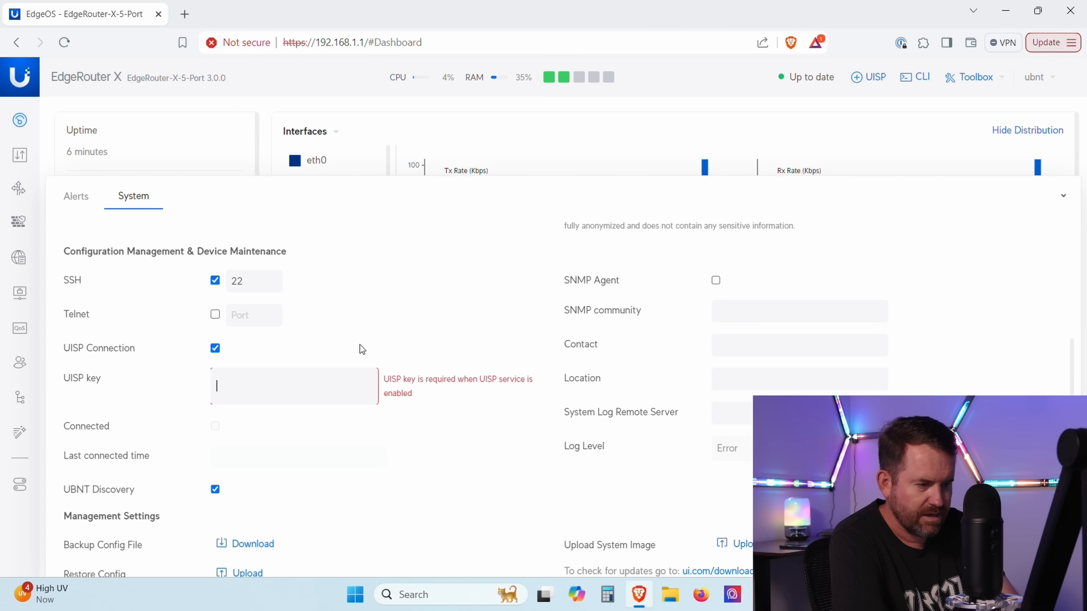
pyautogui.click(215, 349)
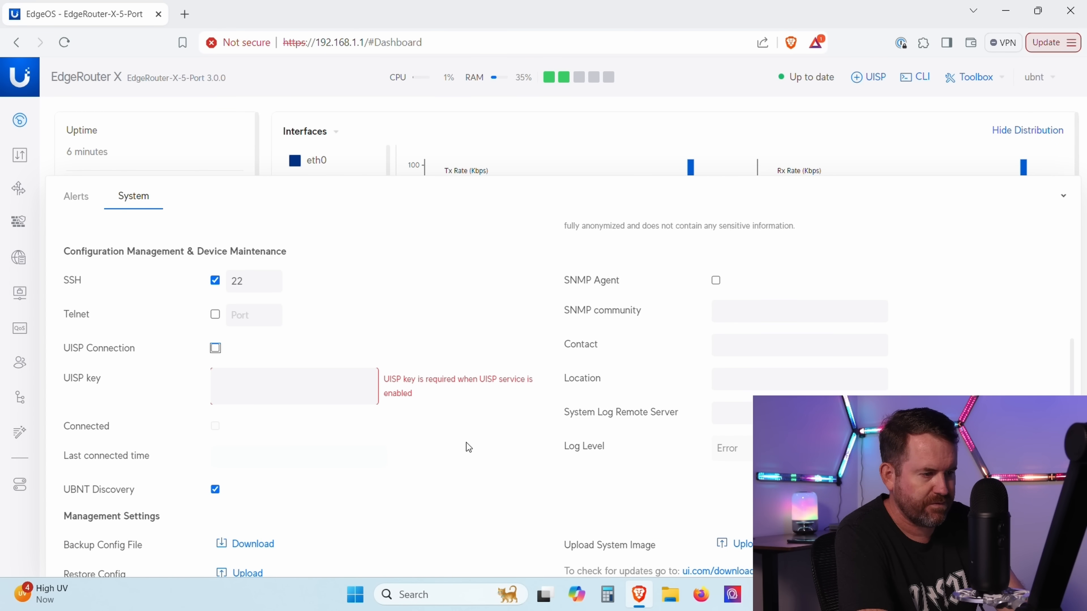
pyautogui.scroll(-3)
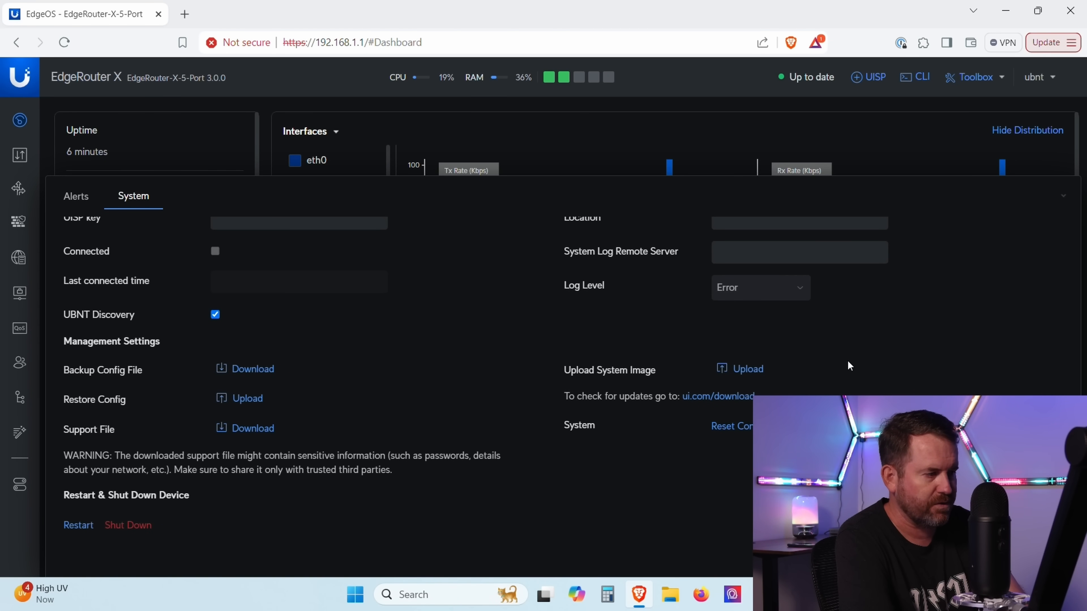
# On the VPN page's WireGuard tab tick Enable to reveal the server port, key and peer settings.
pyautogui.click(19, 292)
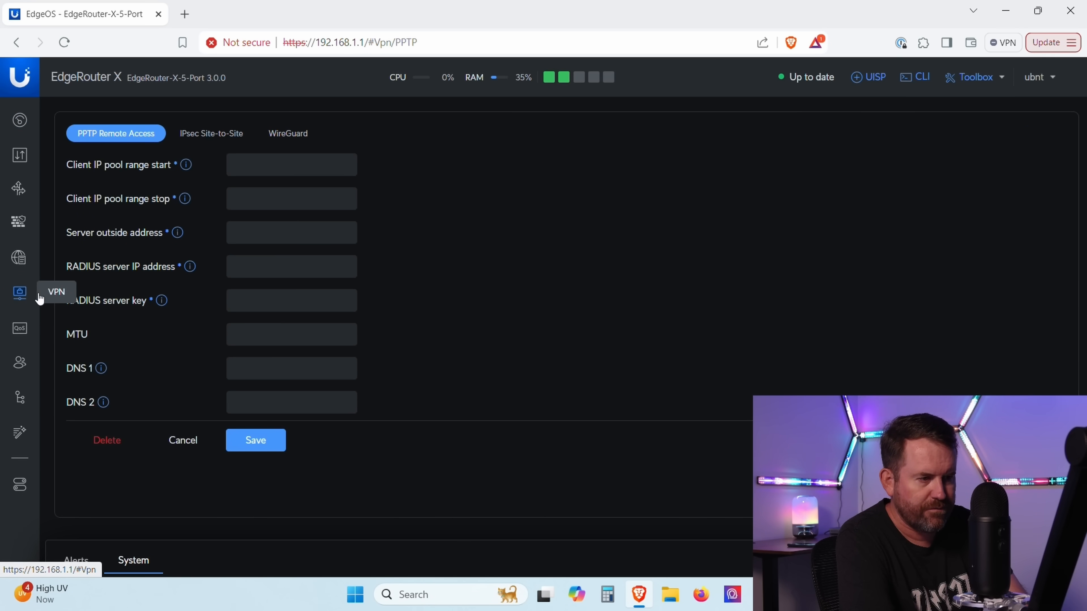
pyautogui.moveTo(278, 138)
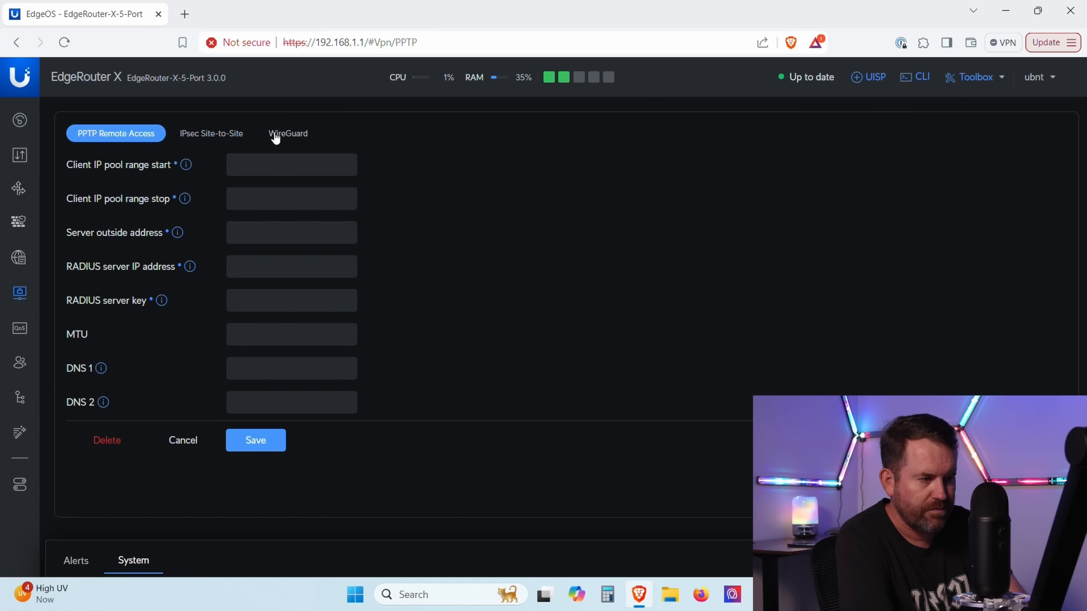
pyautogui.click(288, 134)
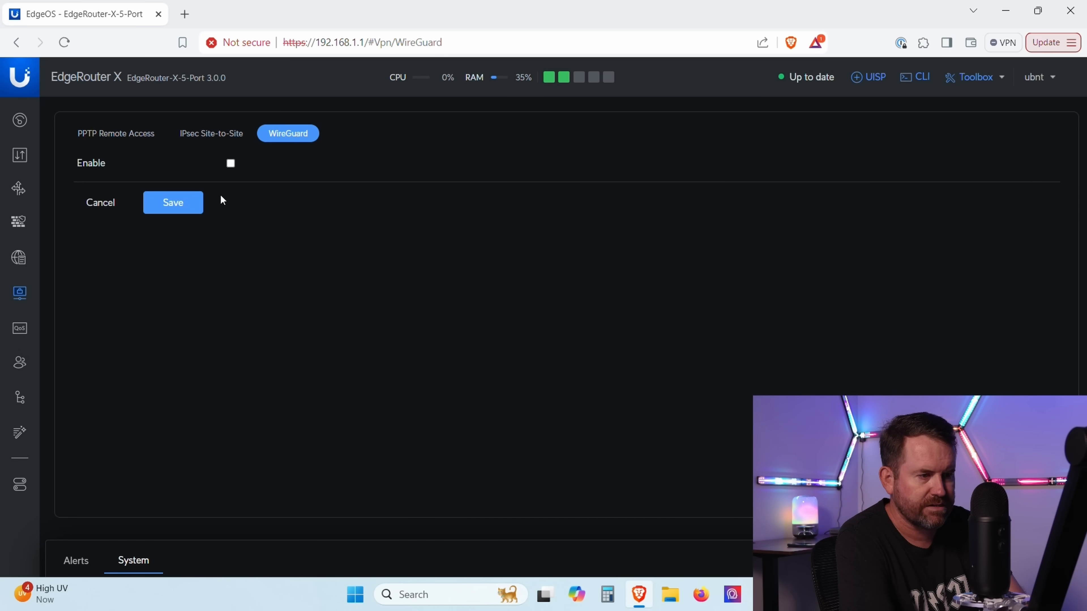
pyautogui.click(231, 163)
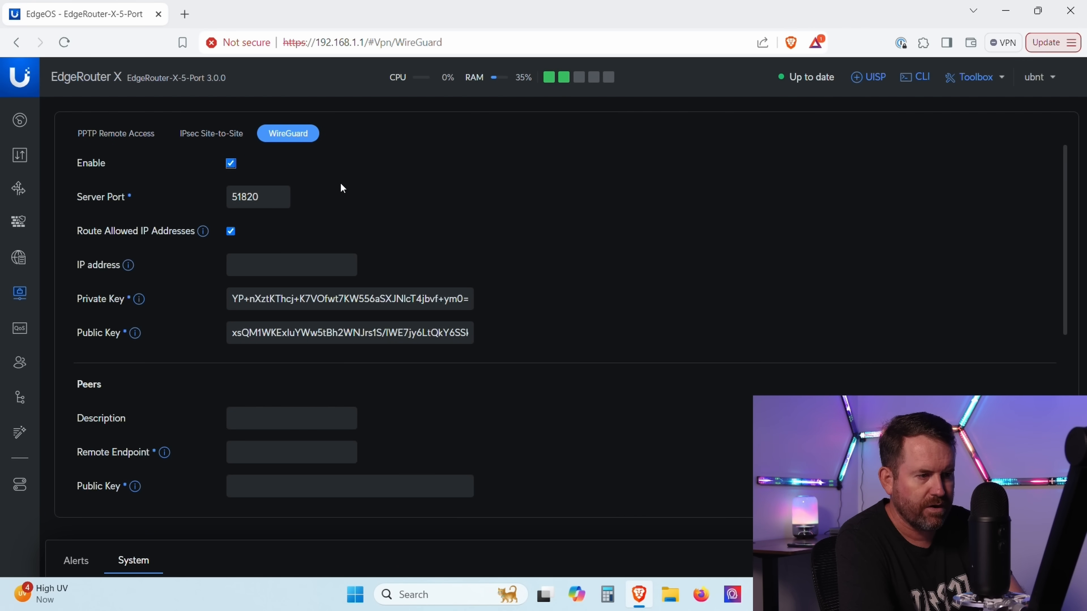
pyautogui.scroll(-3)
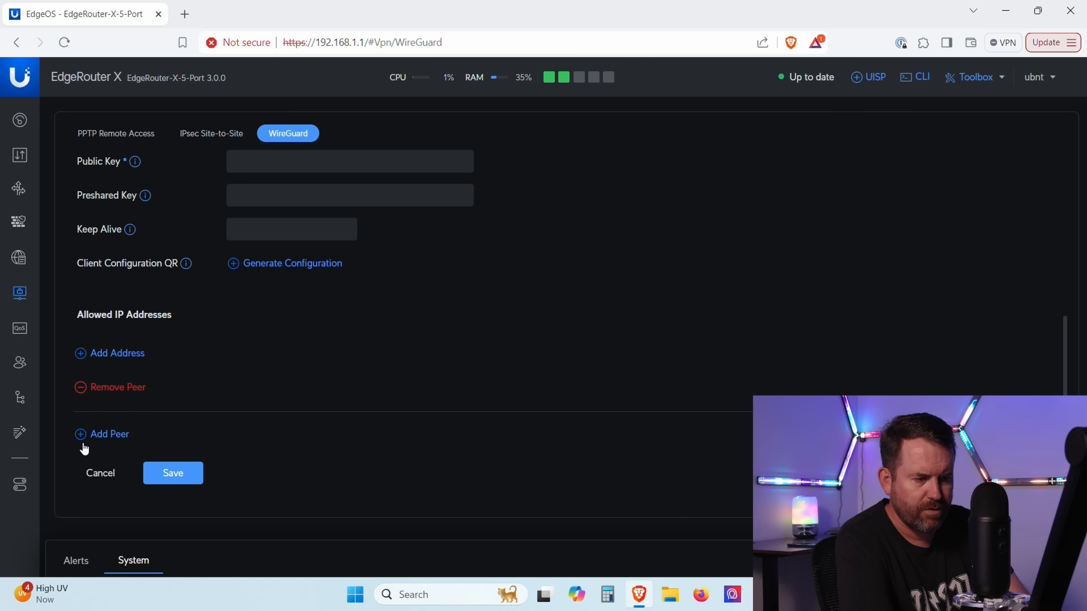
pyautogui.click(81, 434)
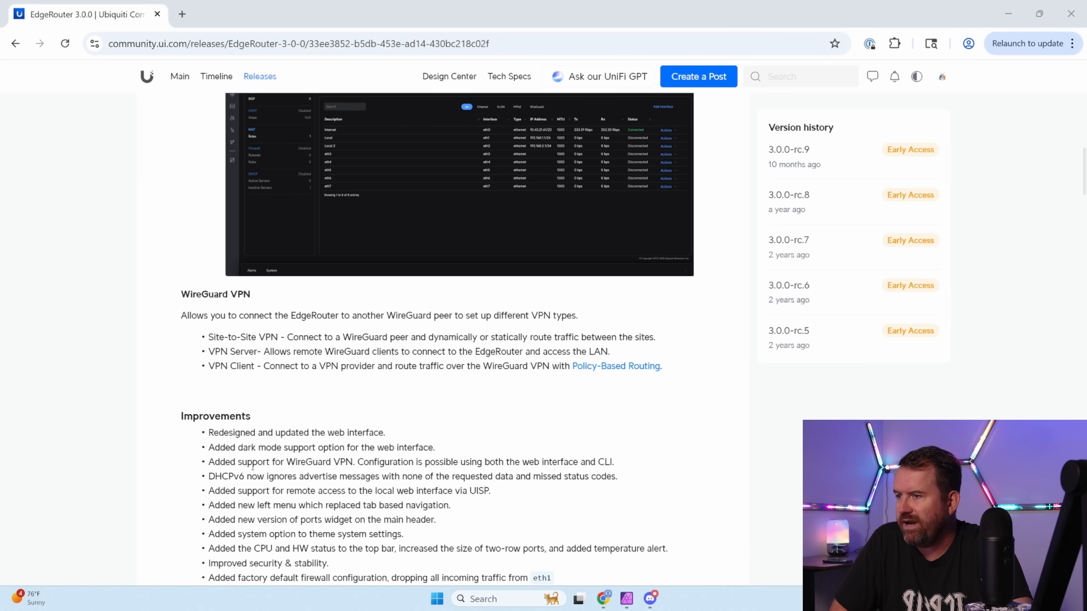
# Scroll to the Improvements list and highlight the 'Added new version of ports widget' line.
pyautogui.scroll(-3)
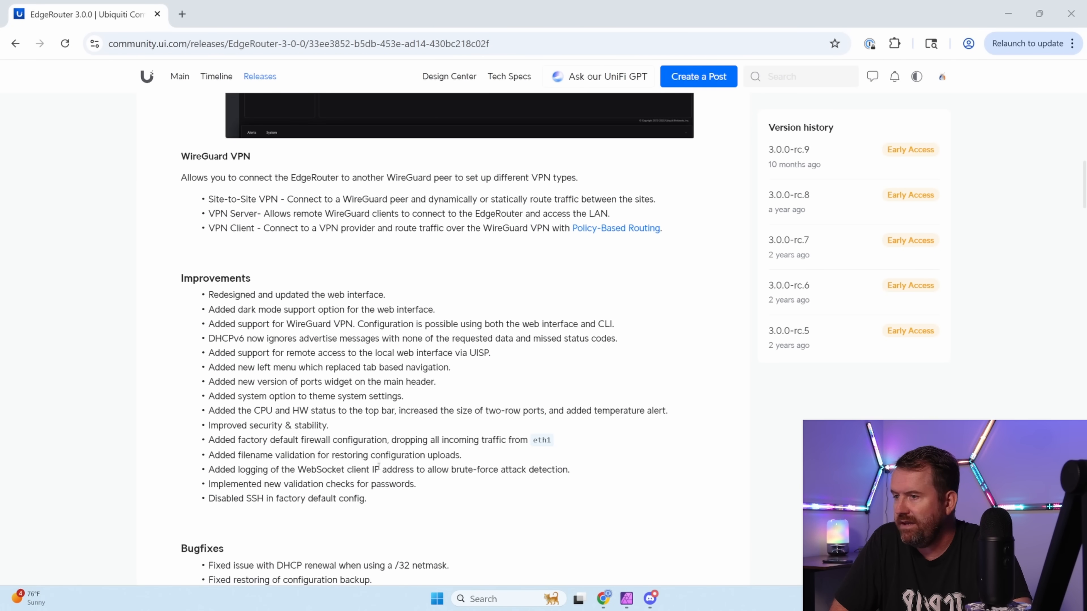
pyautogui.scroll(-3)
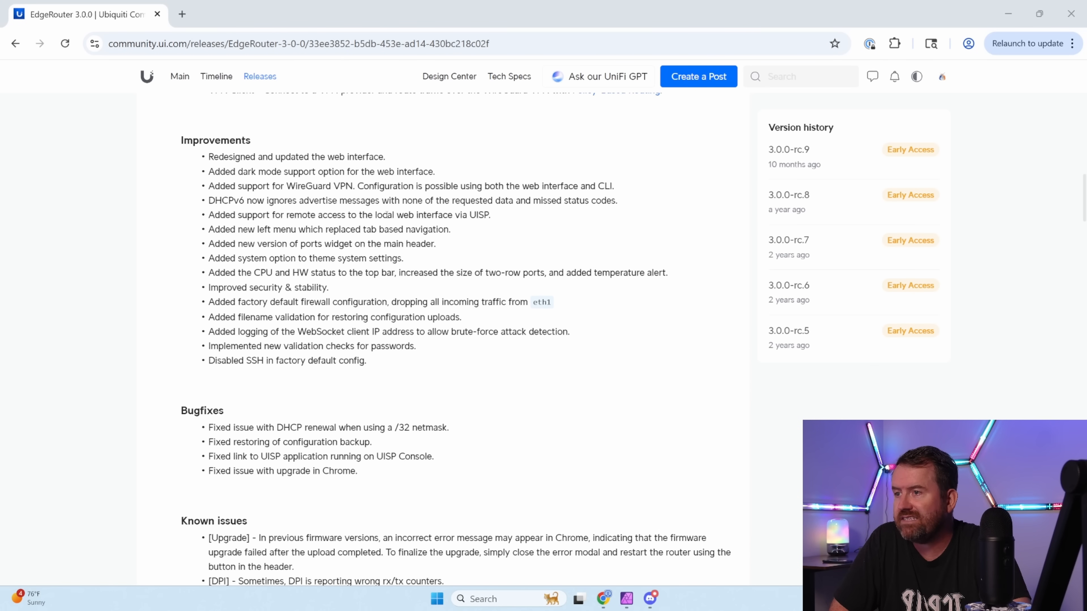
pyautogui.moveTo(505, 216)
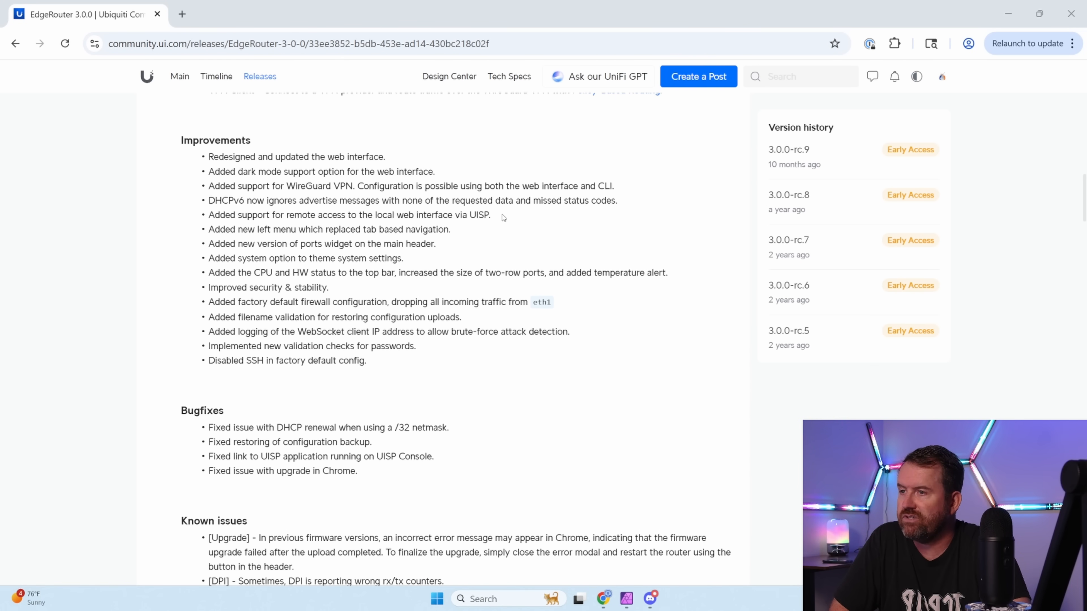
pyautogui.moveTo(498, 220)
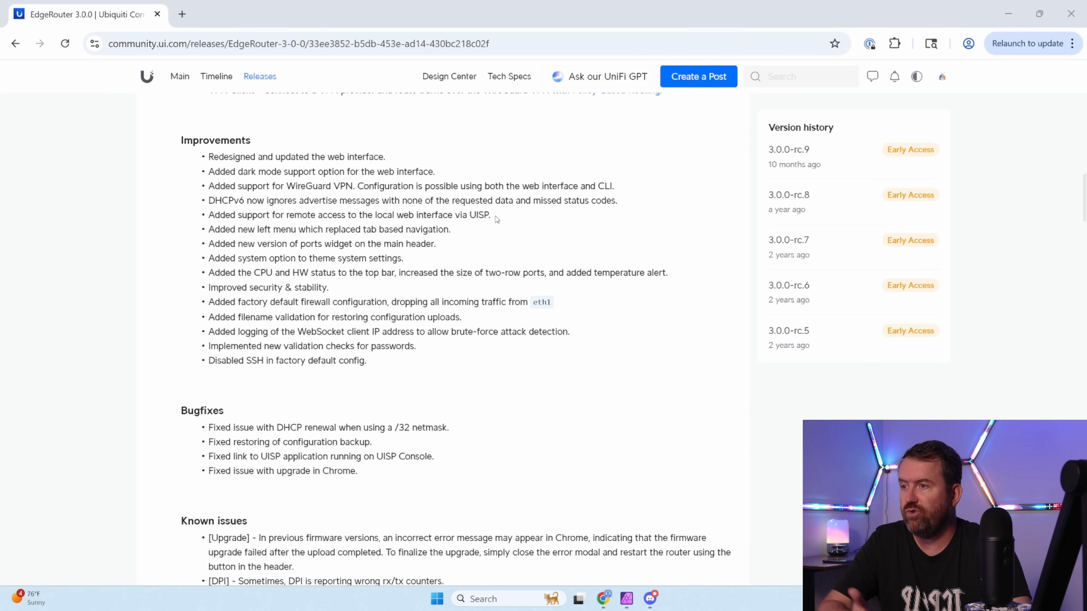
pyautogui.moveTo(459, 233)
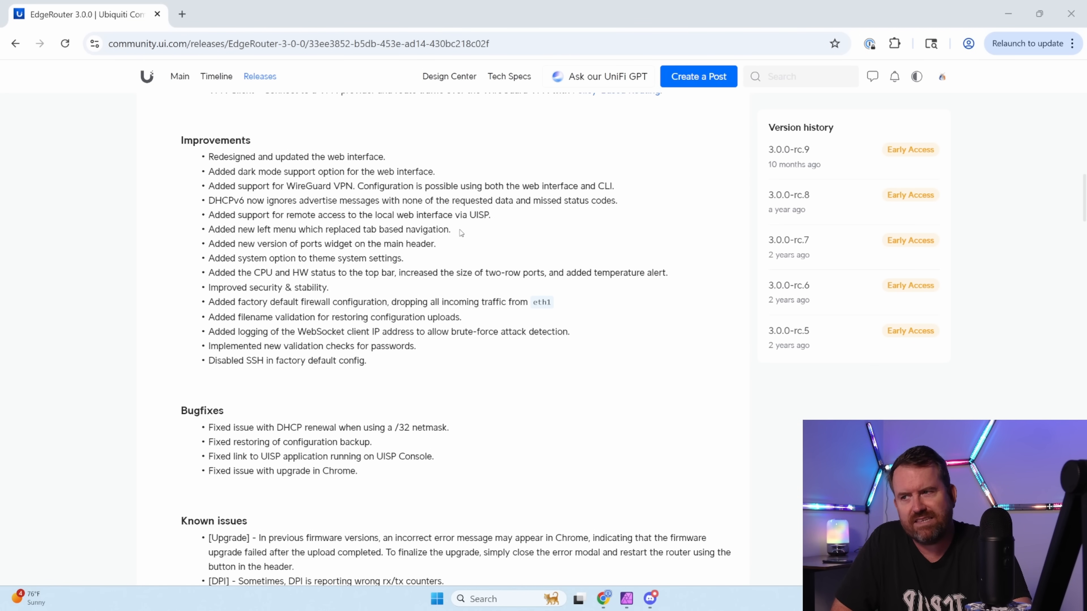
pyautogui.moveTo(208, 230); pyautogui.dragTo(414, 243)
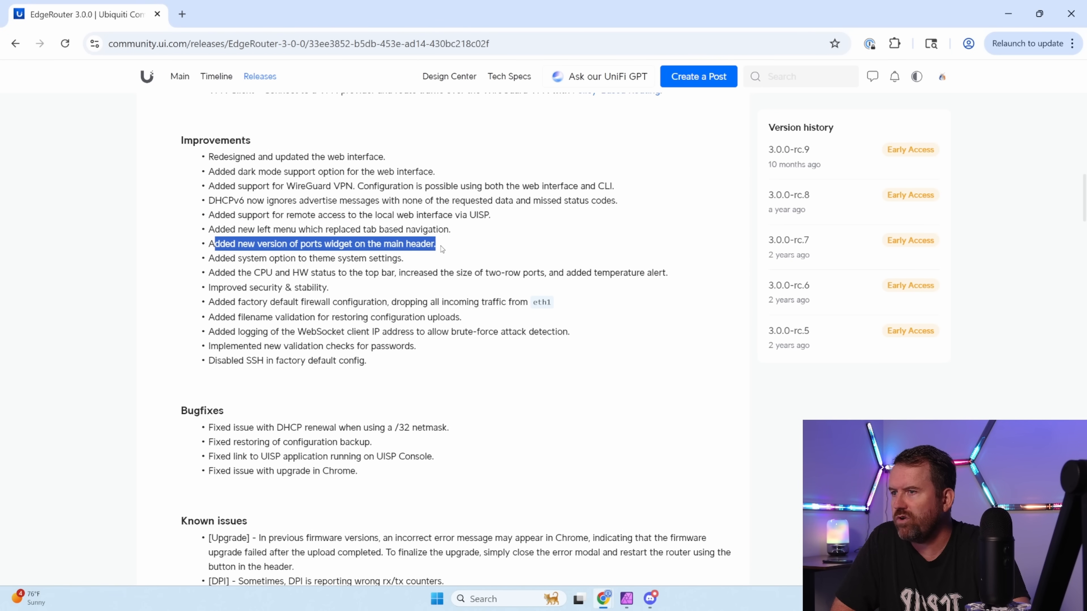
pyautogui.click(444, 248)
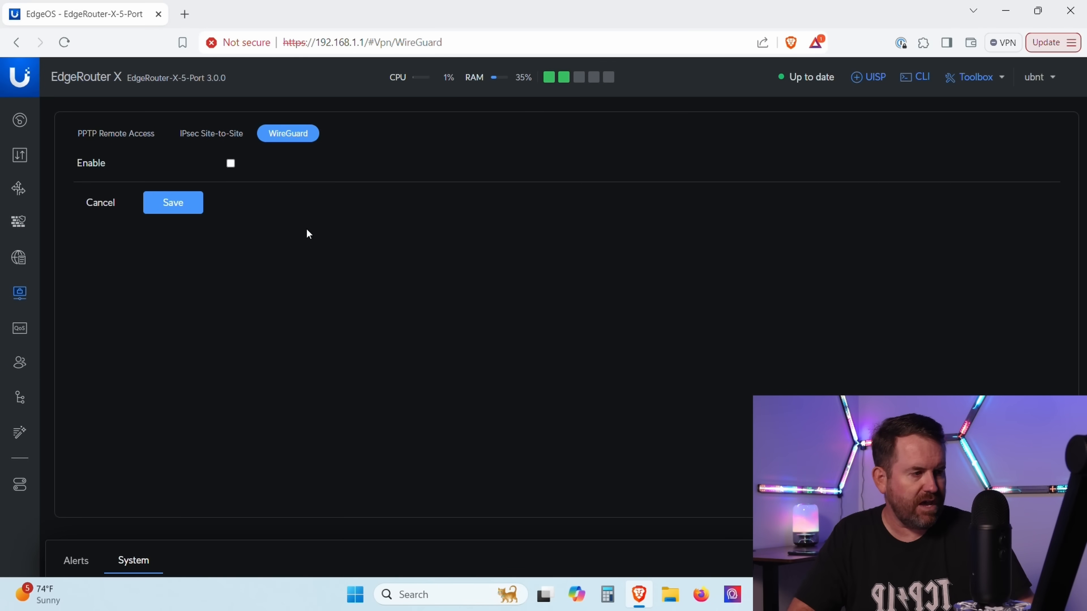
pyautogui.moveTo(551, 79)
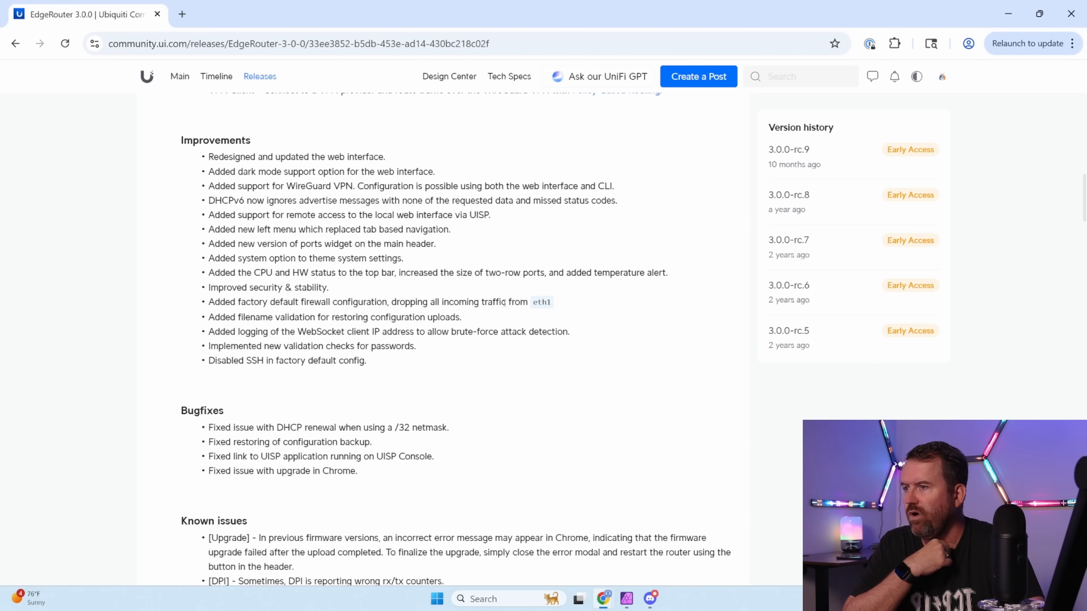
# Highlight the filename validation and WebSocket client IP logging notes in turn, clearing each selection.
pyautogui.moveTo(208, 302); pyautogui.dragTo(552, 303)
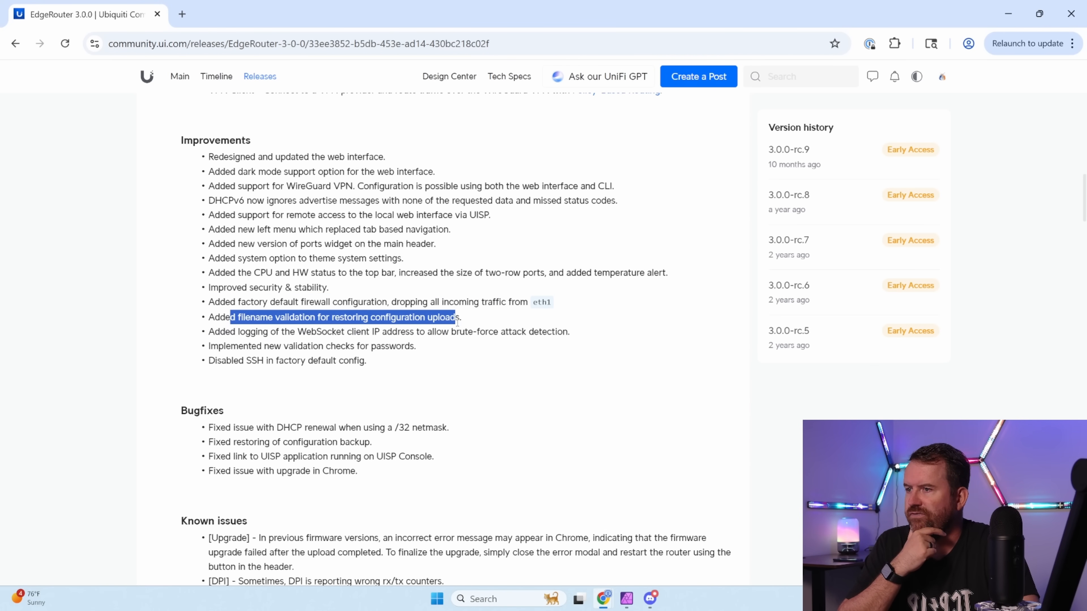
pyautogui.click(347, 332)
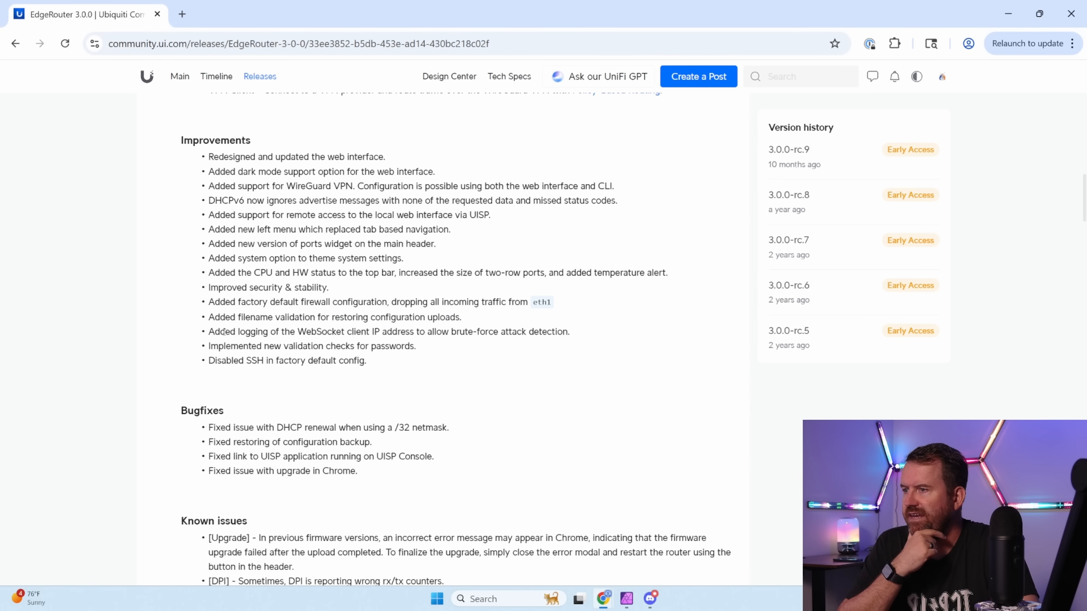
pyautogui.moveTo(223, 331); pyautogui.dragTo(527, 331)
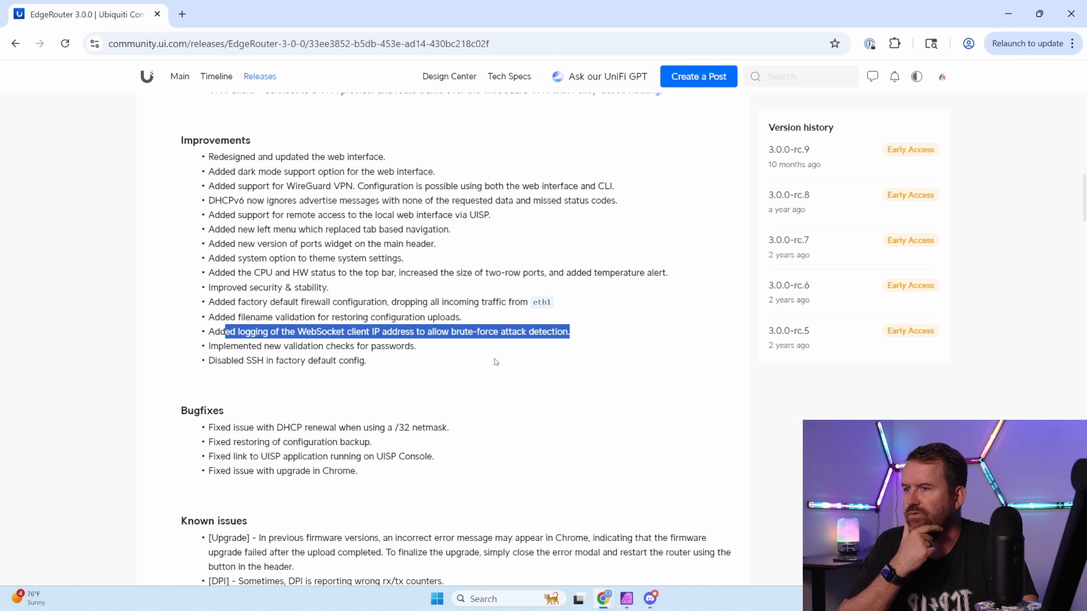
pyautogui.moveTo(245, 345)
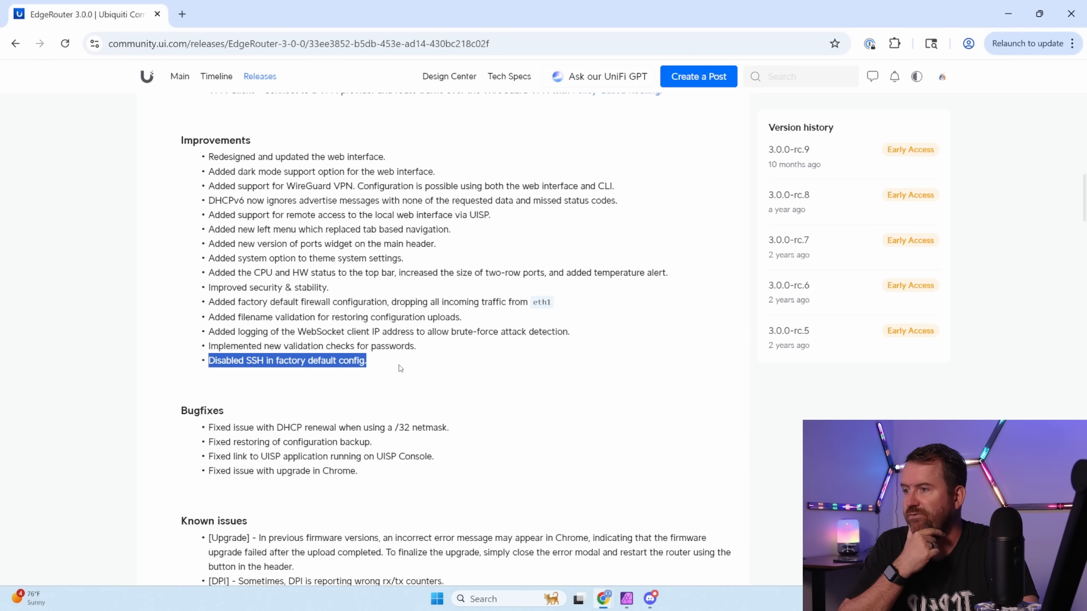
pyautogui.click(400, 368)
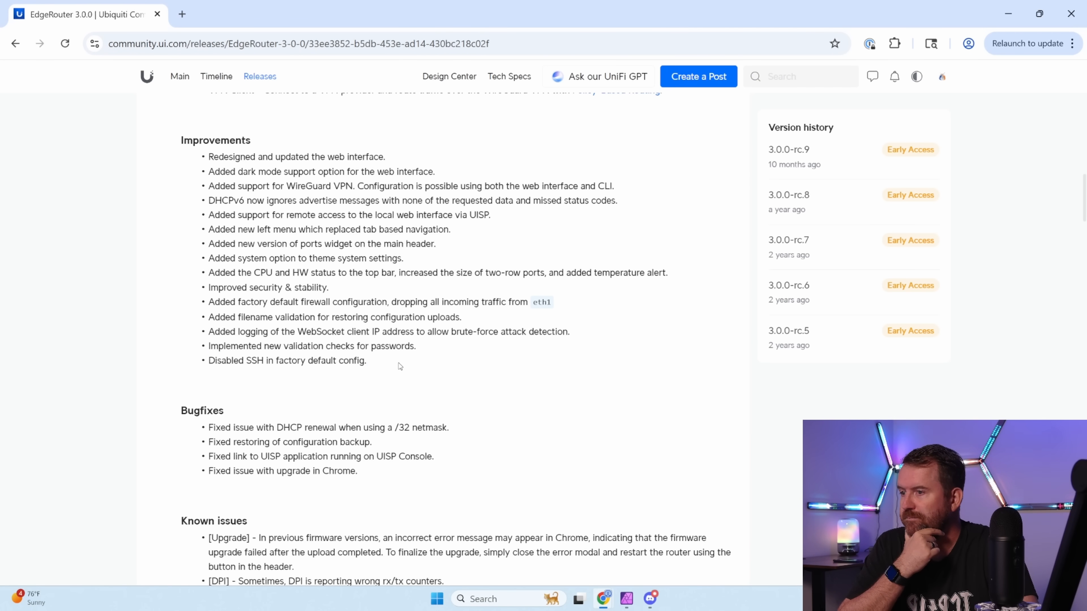